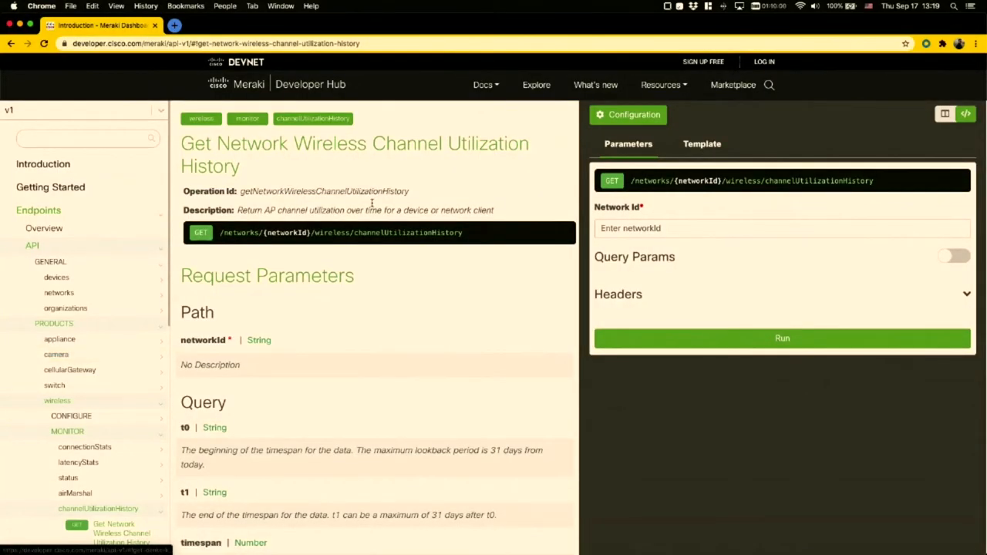
pyautogui.moveTo(694, 181)
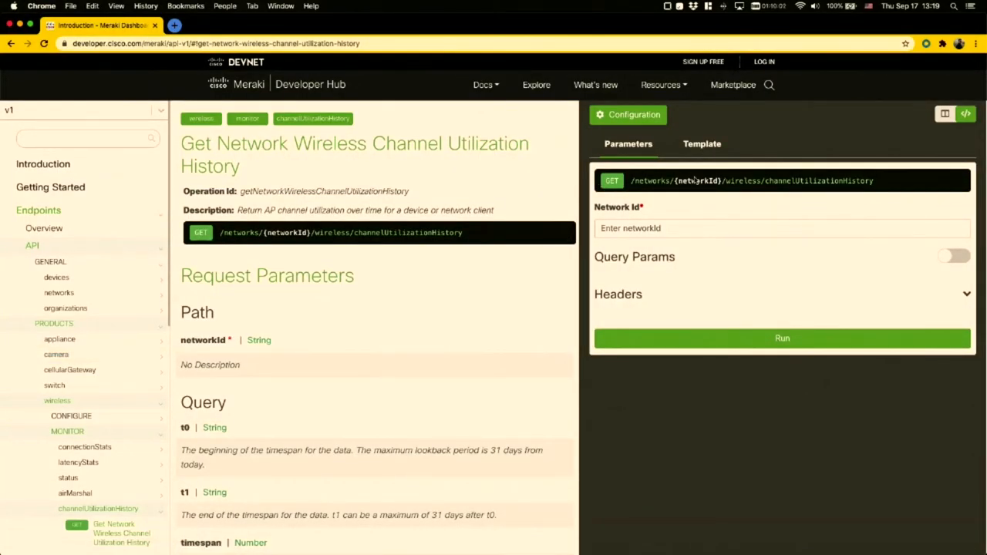
# Review the API key in the endpoint configuration, then show the Meraki Python Library code sample.
pyautogui.click(627, 114)
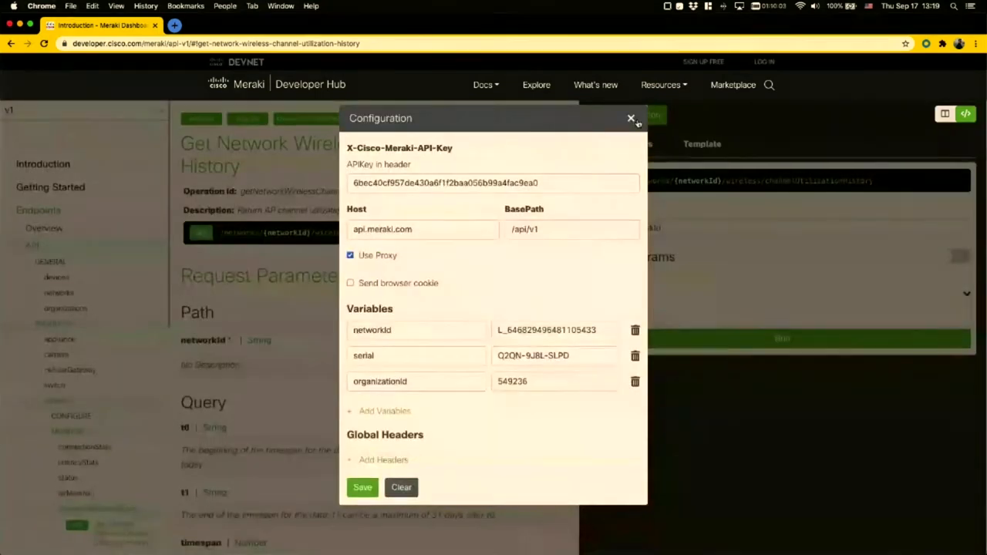
pyautogui.click(555, 182)
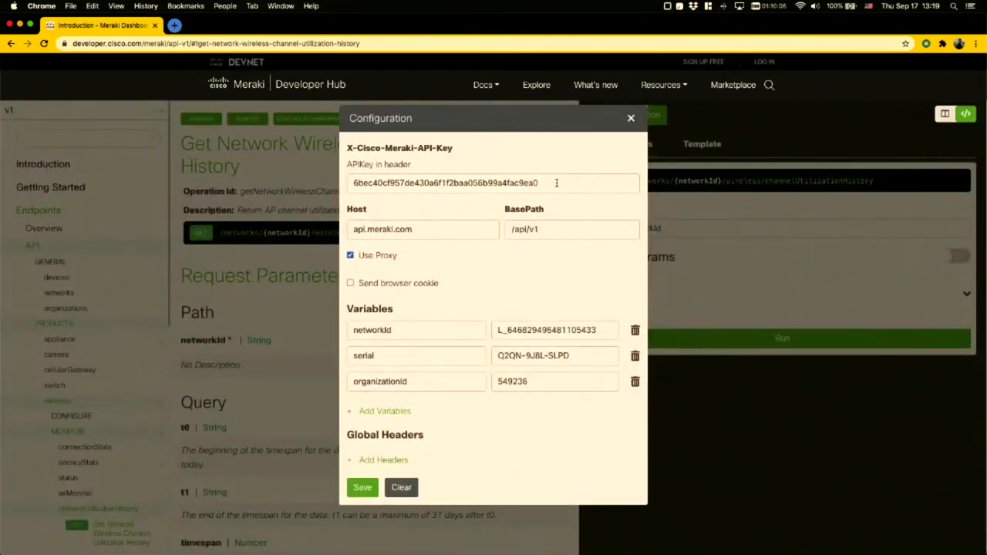
pyautogui.tripleClick(490, 182)
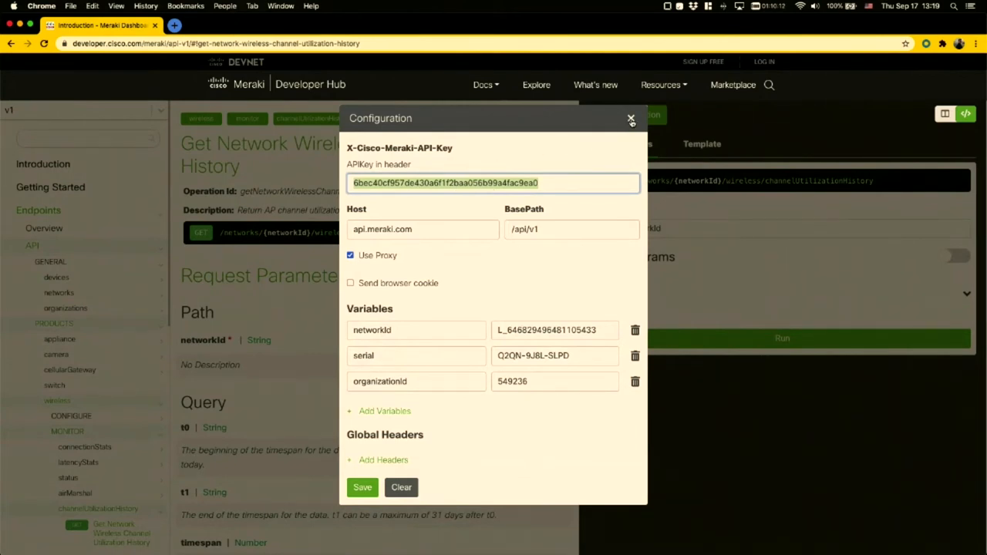
pyautogui.click(631, 118)
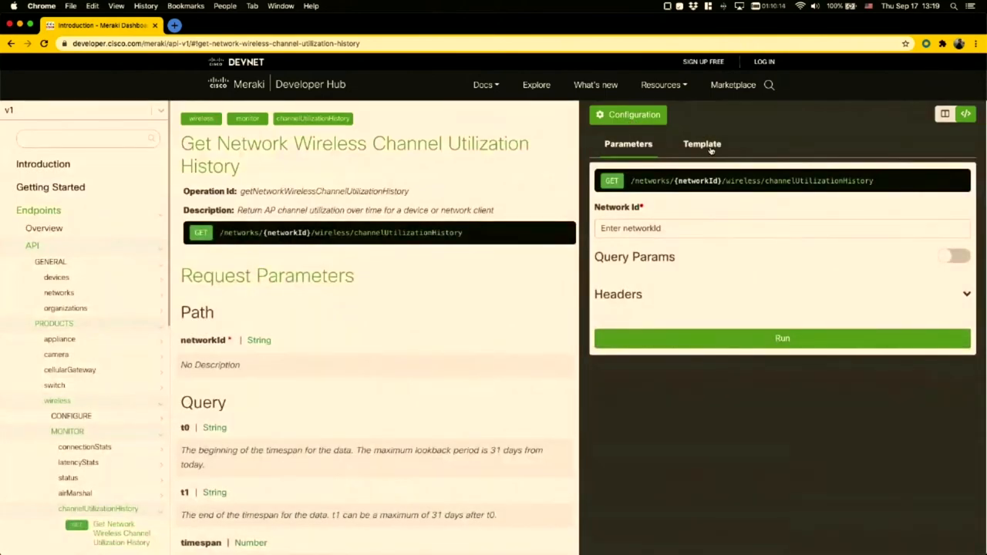
pyautogui.click(702, 145)
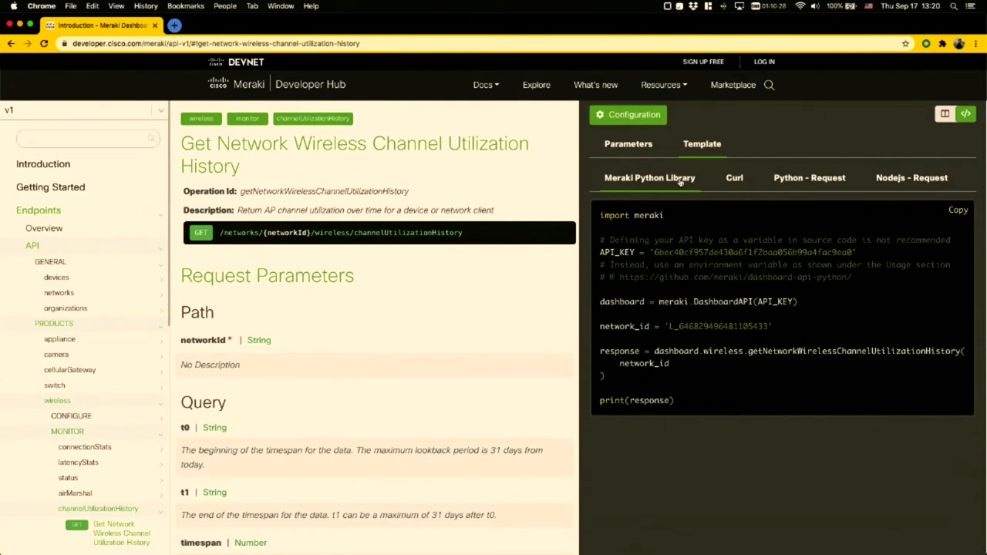
pyautogui.moveTo(577, 309)
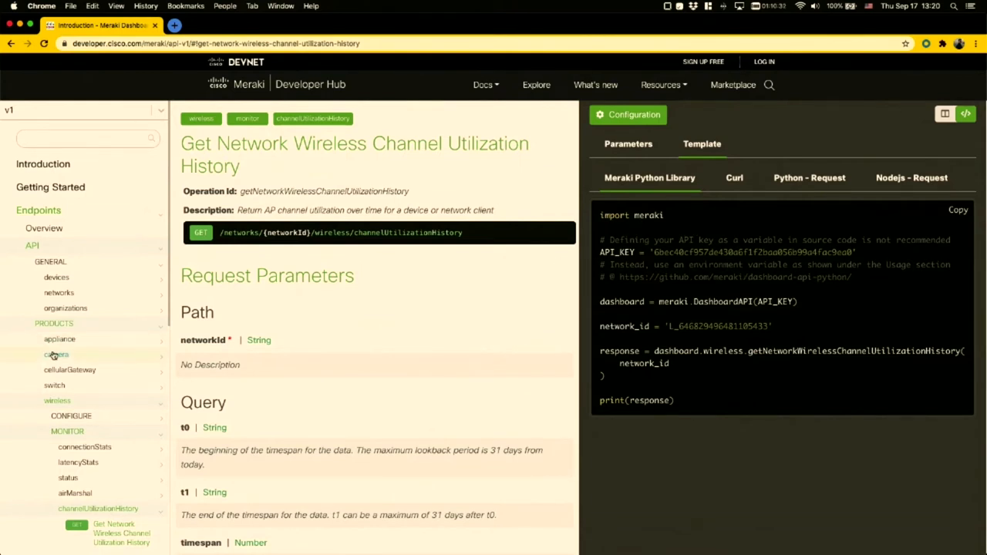
# Scroll the sidebar toward the SDKs section with the Meraki Dashboard API Python Library guide.
pyautogui.scroll(-3)
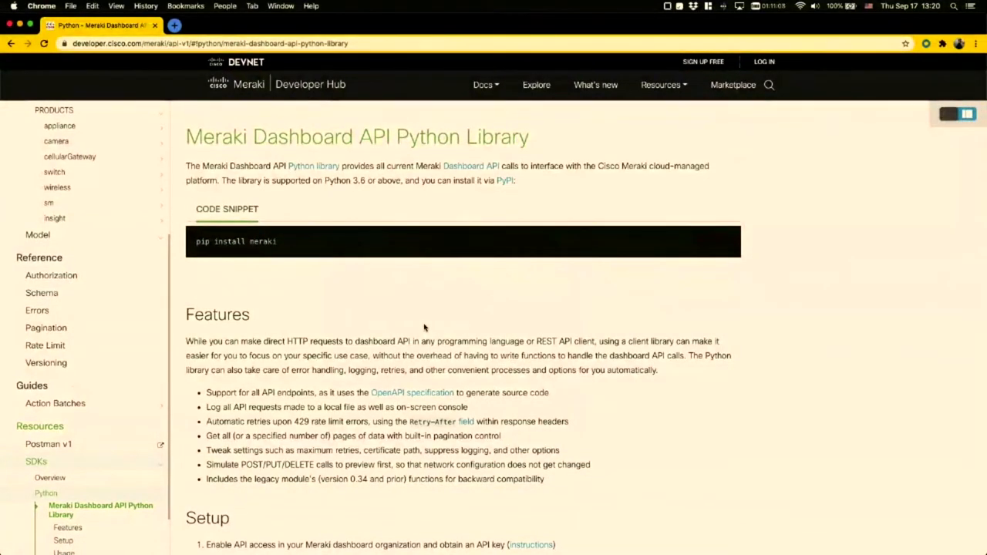
pyautogui.moveTo(456, 228)
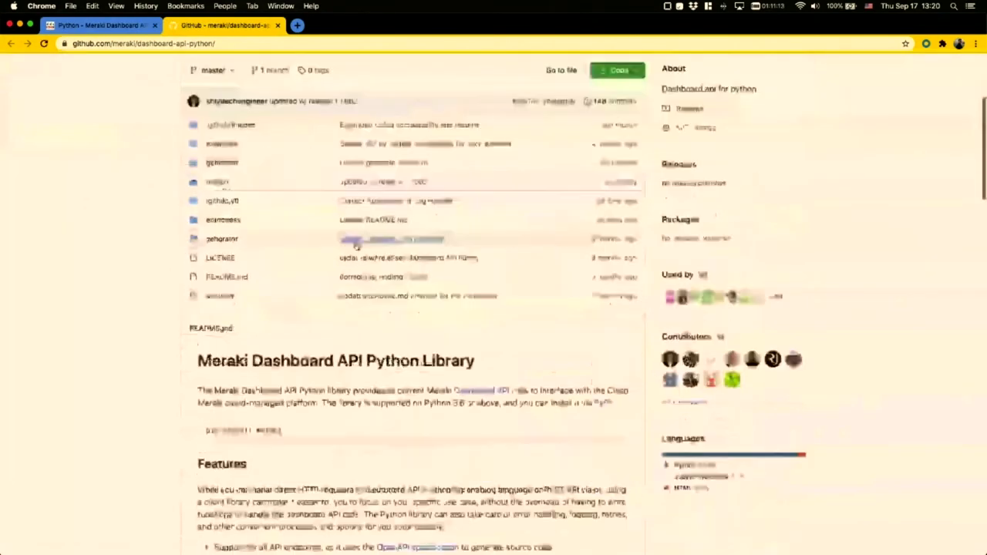
# Bring the README's Features list into view and enlarge the page text with Cmd+Plus.
pyautogui.scroll(-3)
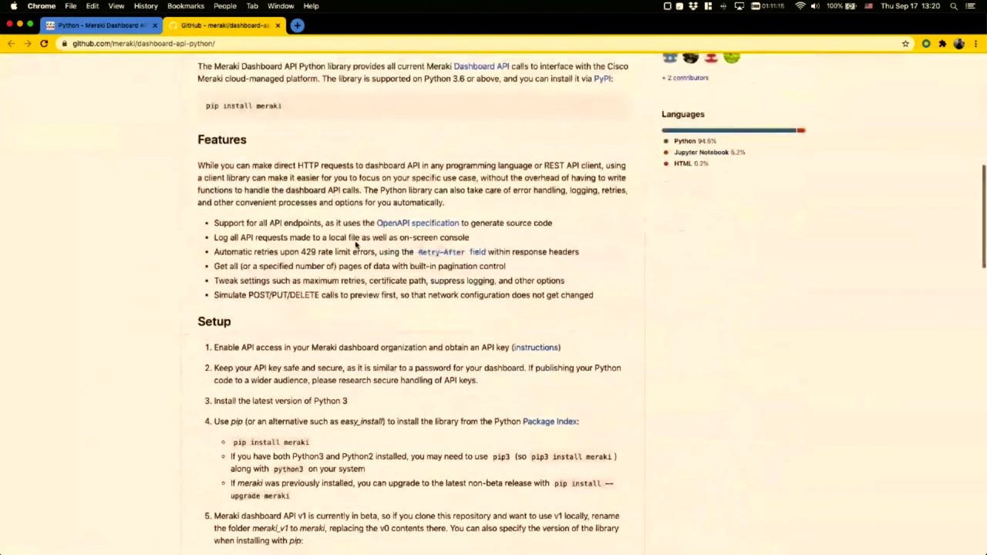
pyautogui.press('cmd++')
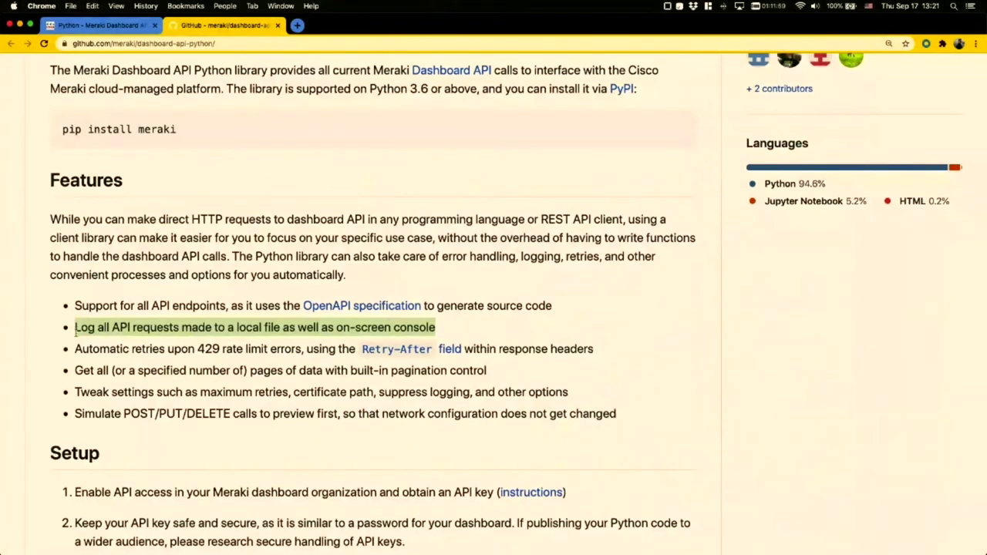
# Scroll the README down to the Setup section with the pip install meraki step.
pyautogui.scroll(-3)
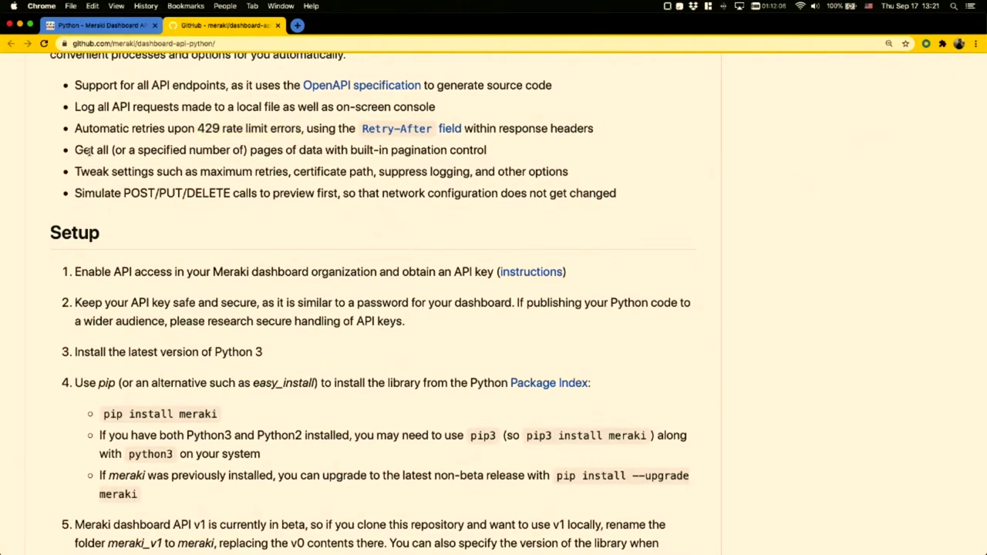
pyautogui.moveTo(525, 154)
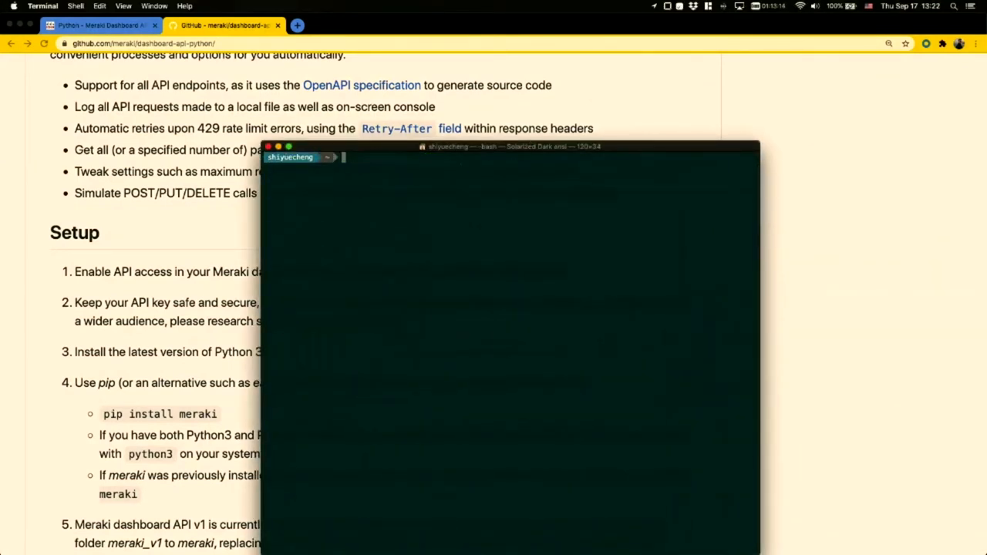
pyautogui.moveTo(380, 162)
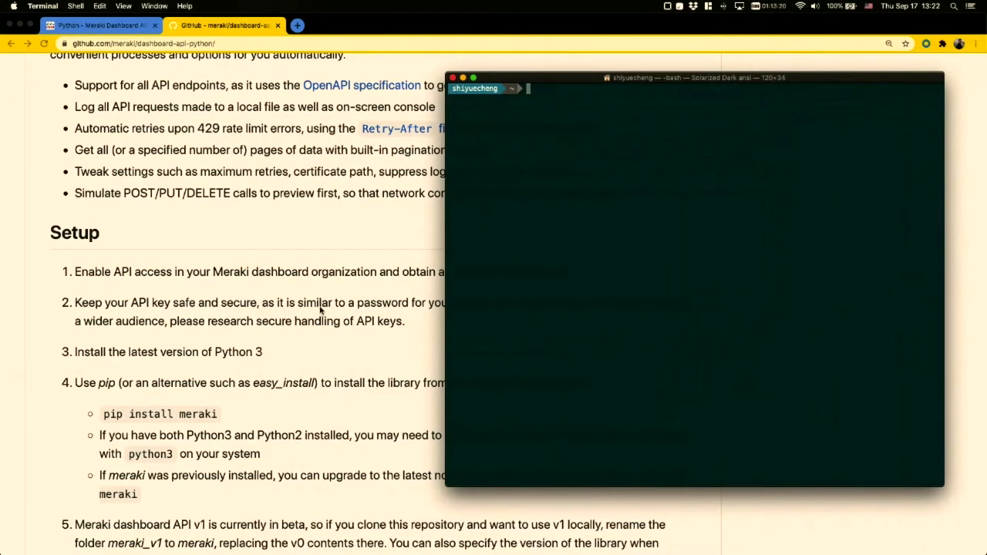
# Run pip3 install meraki, then pip3 show meraki to confirm version 1.1.0b1.
pyautogui.write('pip3 ins')
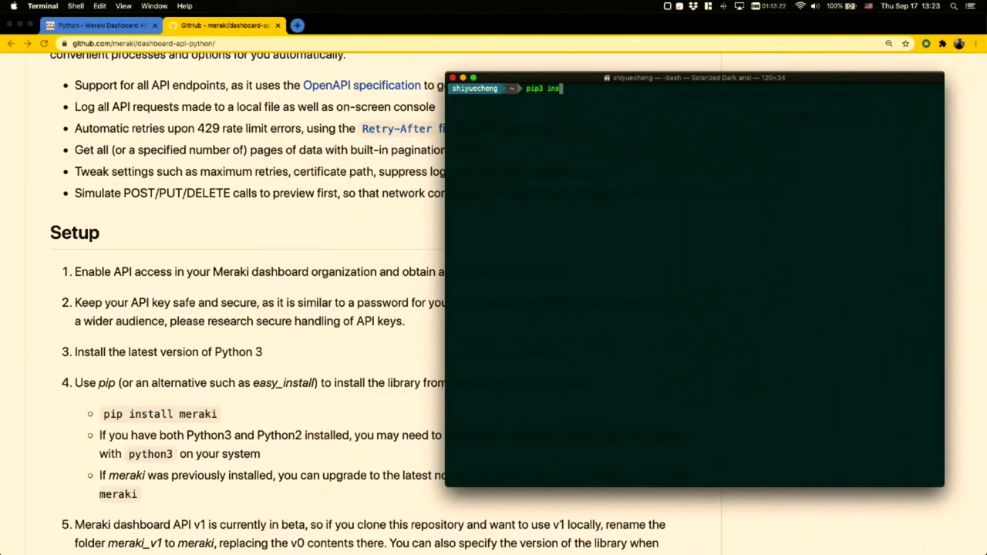
pyautogui.write('tall meraki')
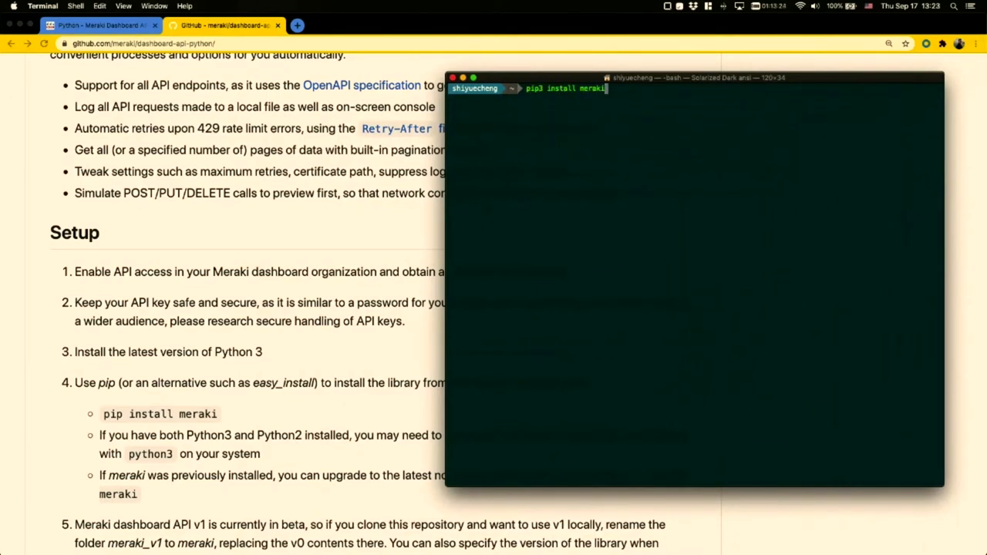
pyautogui.press('Return')
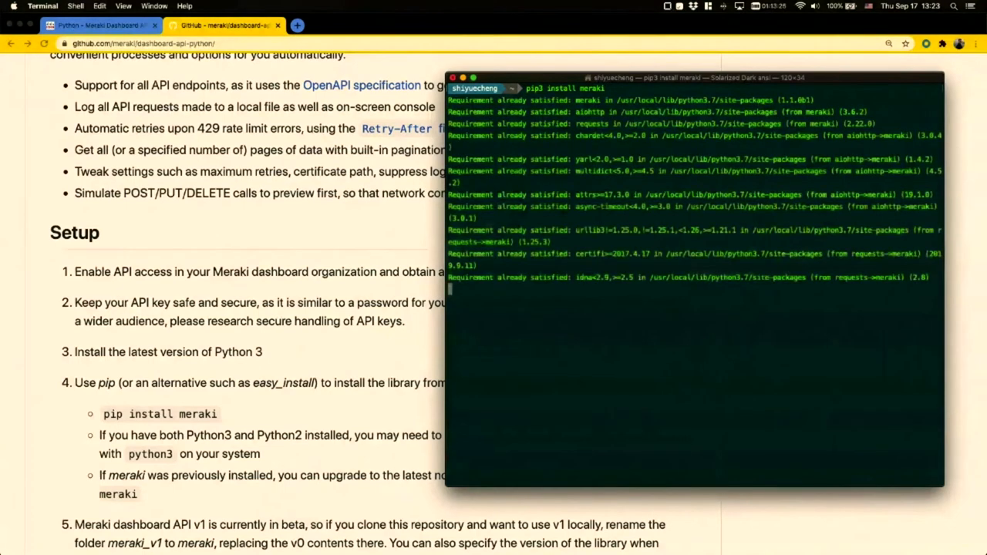
pyautogui.write('pip3 show meraki')
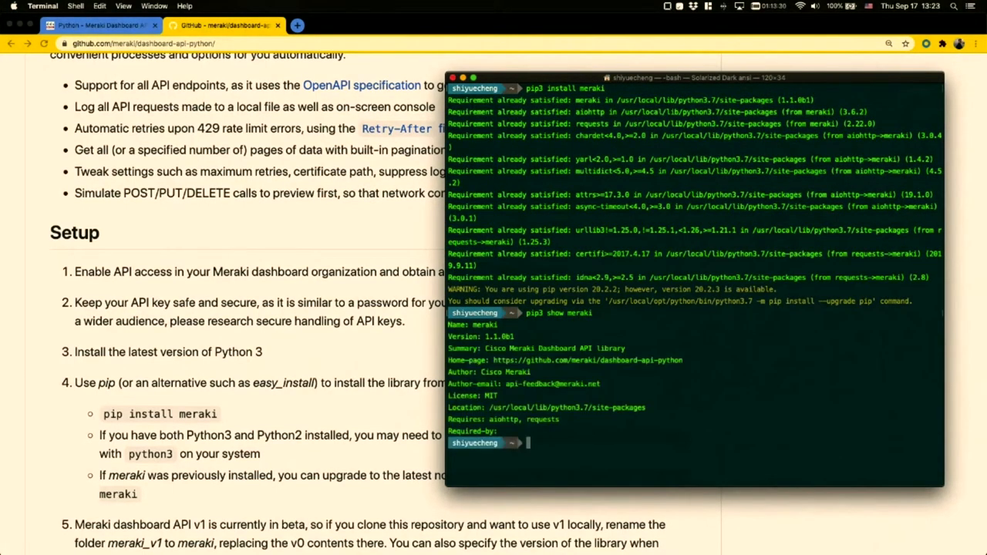
pyautogui.moveTo(514, 342)
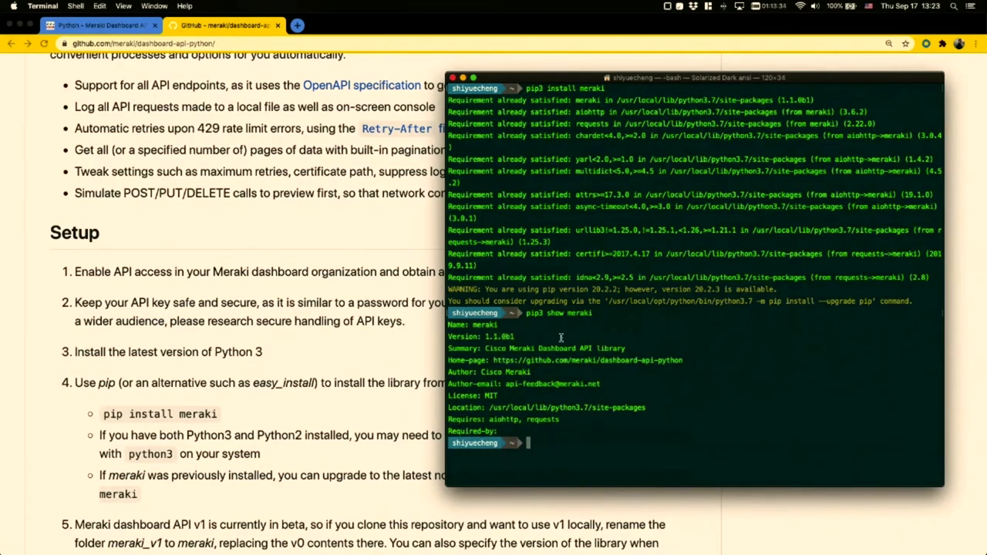
pyautogui.write('pip')
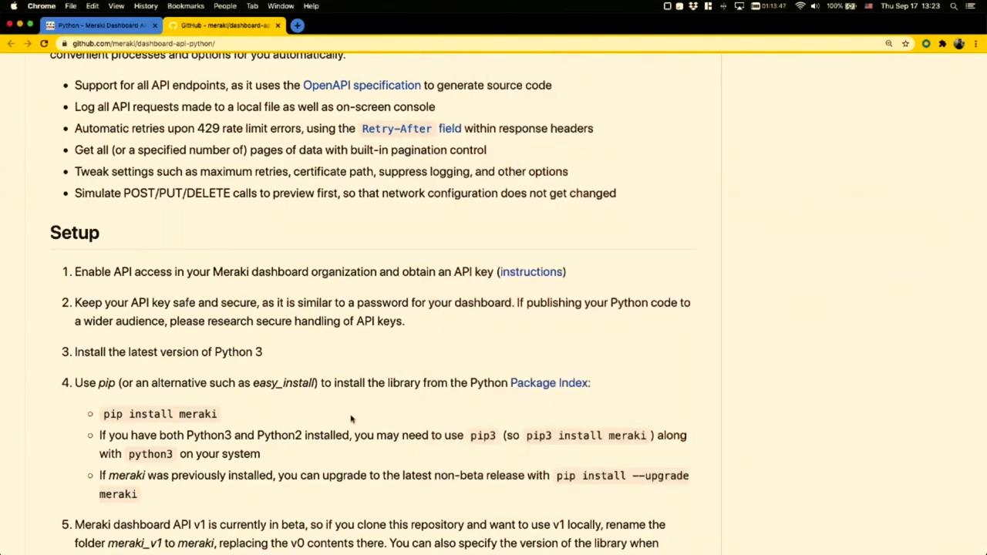
pyautogui.scroll(-3)
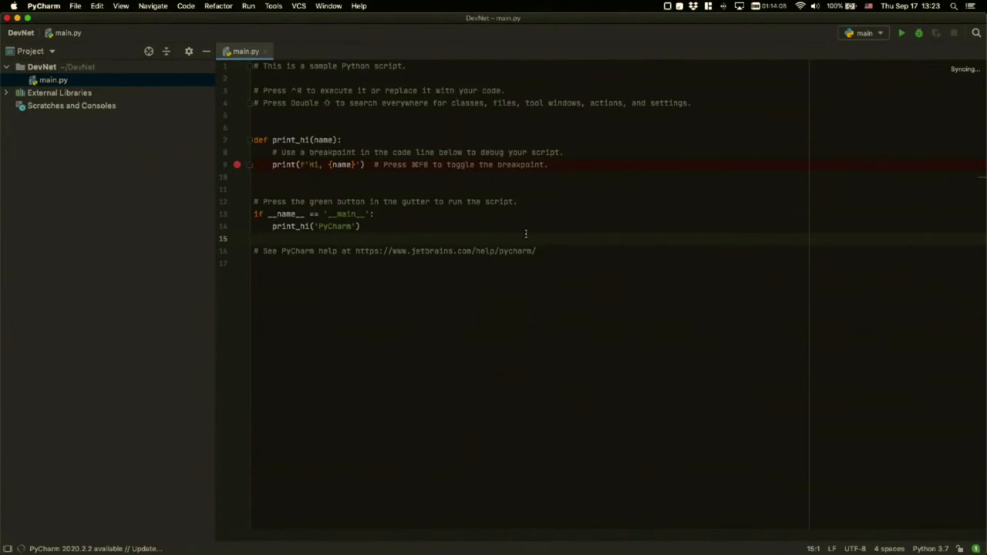
# Clear all sample code from main.py and start the script with import meraki.
pyautogui.press('cmd+a')
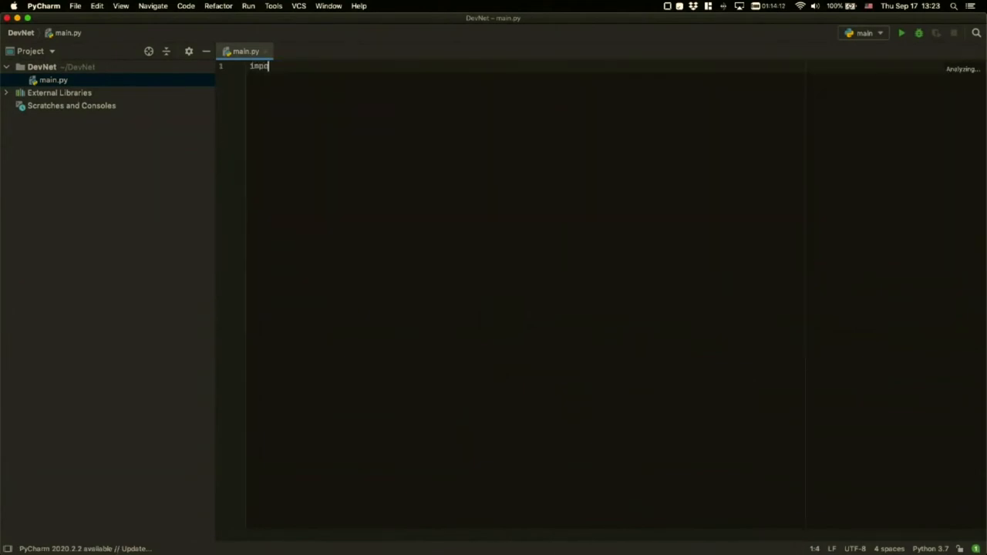
pyautogui.write('import meraki')
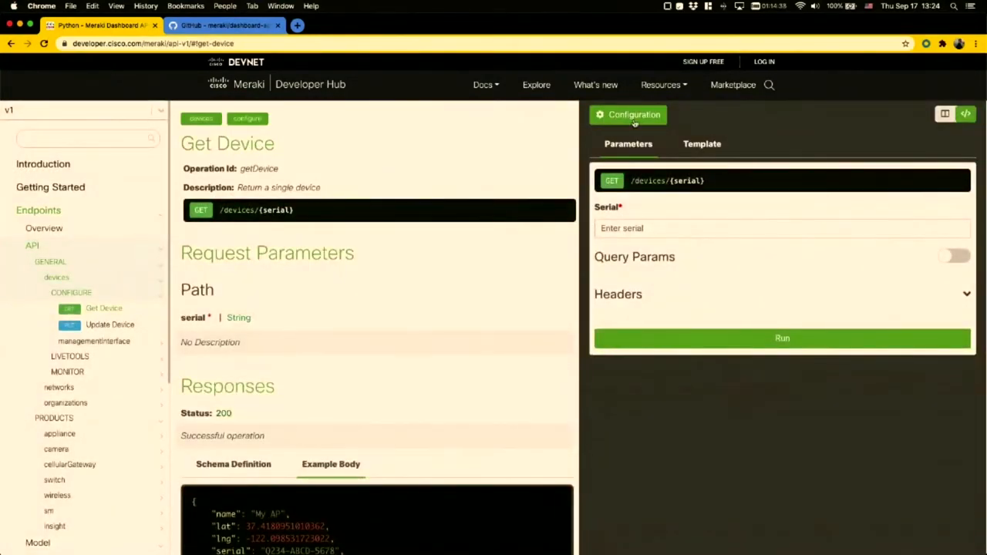
# Show the Get Device endpoint's API key, host and variables configuration.
pyautogui.click(628, 115)
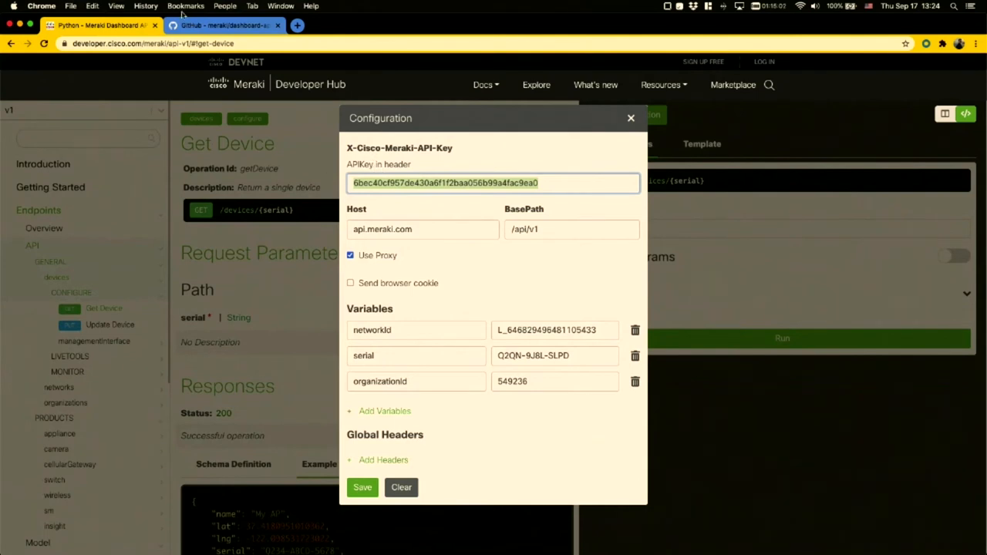
pyautogui.moveTo(224, 25)
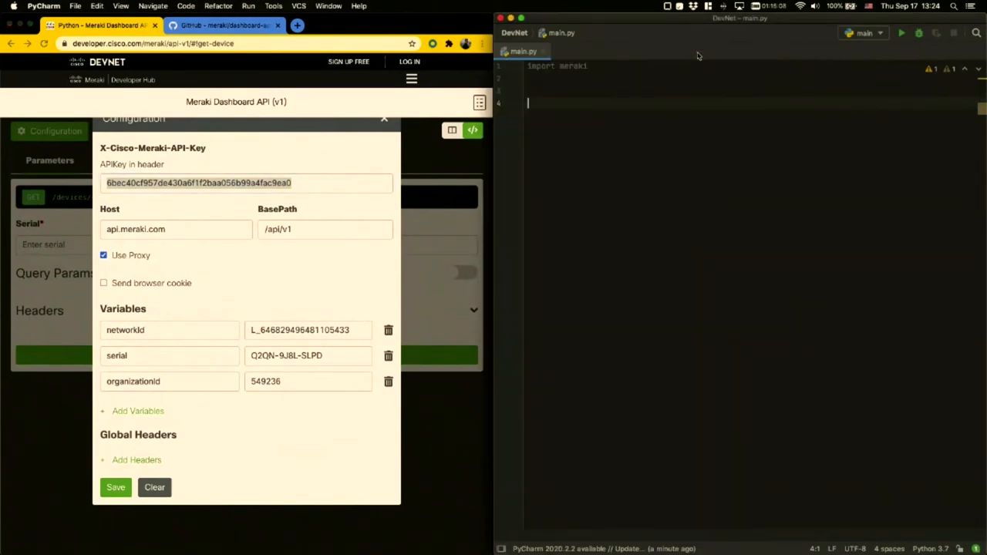
pyautogui.click(534, 93)
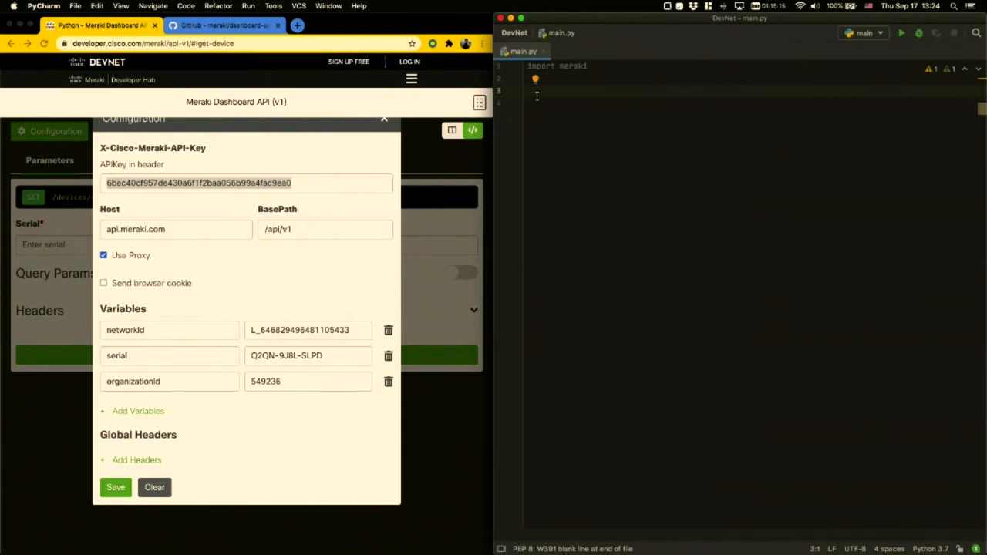
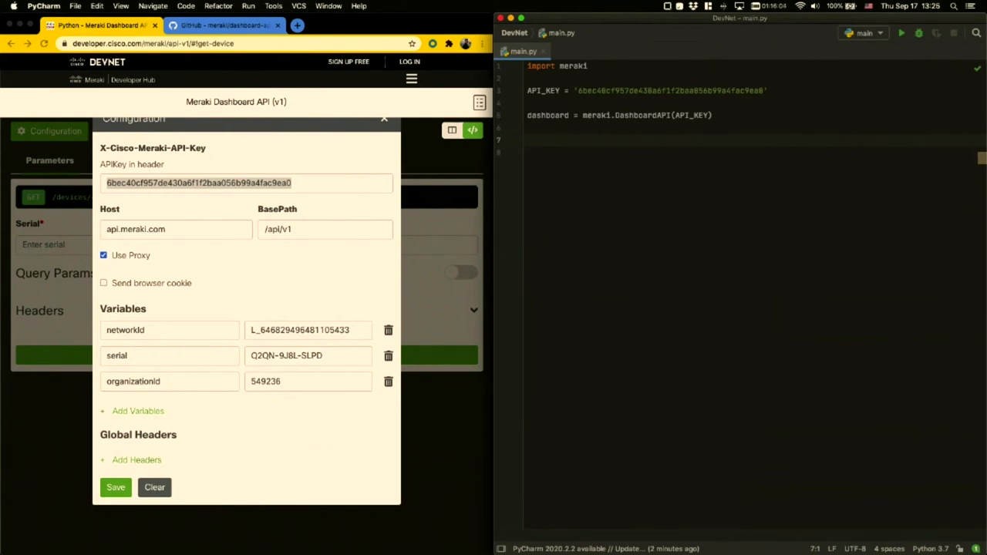
# Add orgs = dashboard.organizations.getOrganizations(), accepting getOrganizations from autocomplete.
pyautogui.write('c')
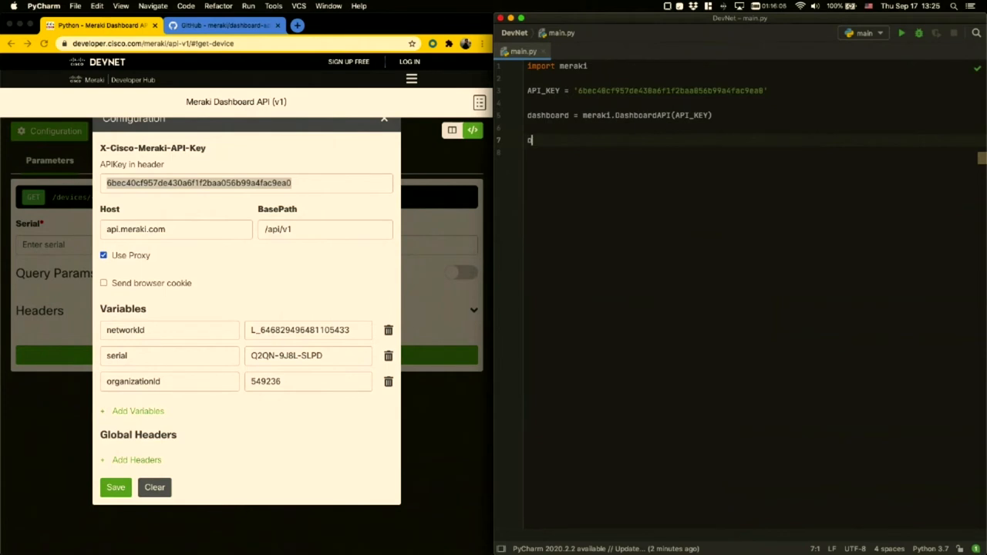
pyautogui.write('rgs =')
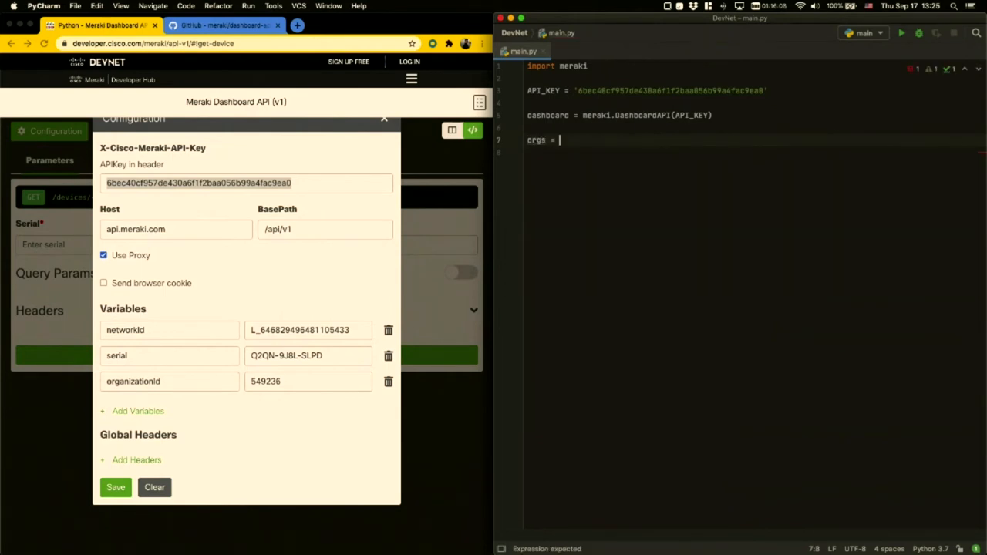
pyautogui.write('dashboard.organizations')
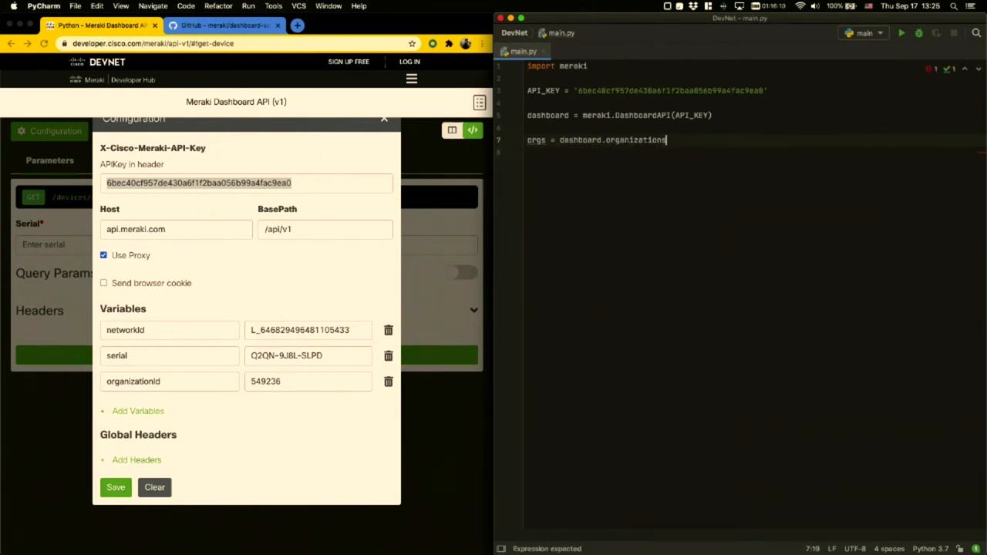
pyautogui.write('.')
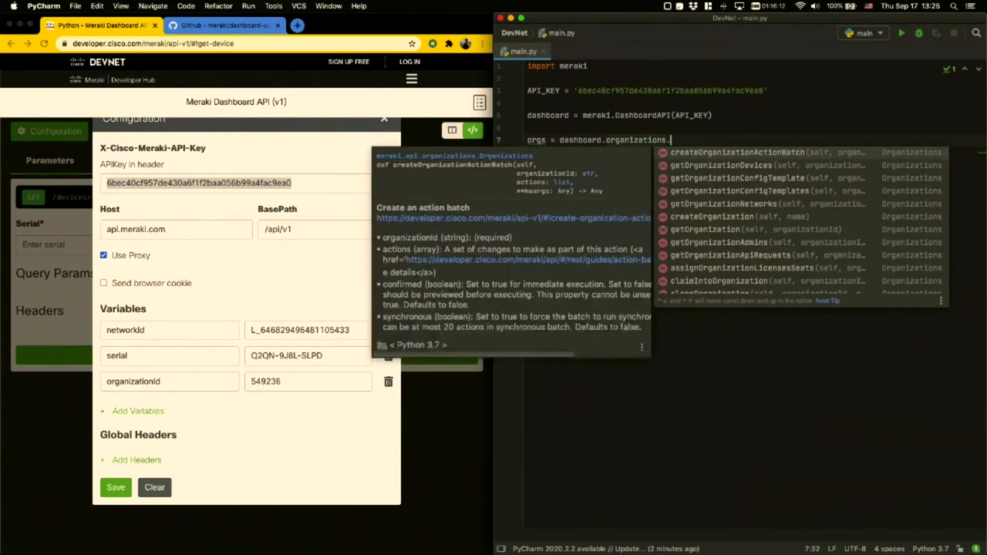
pyautogui.click(737, 192)
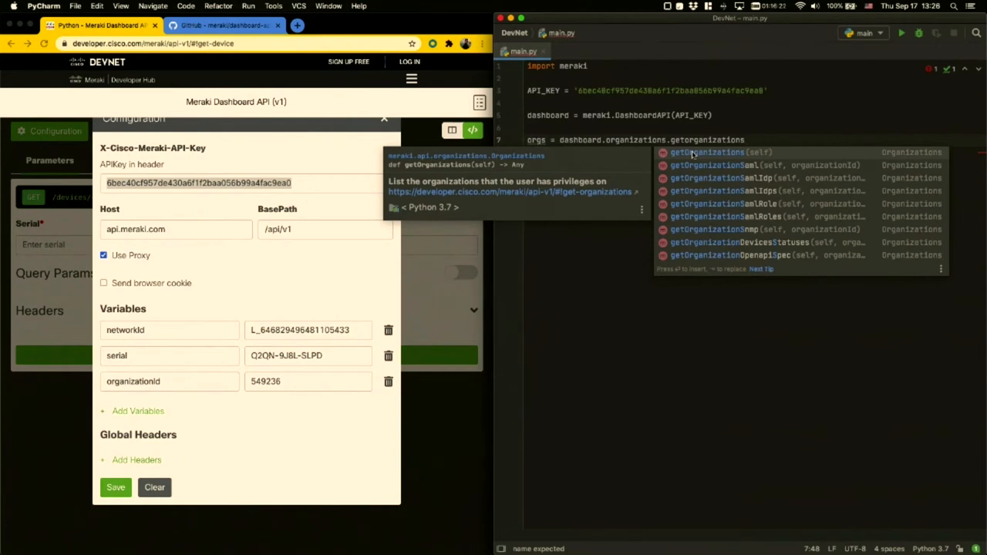
pyautogui.press('Tab')
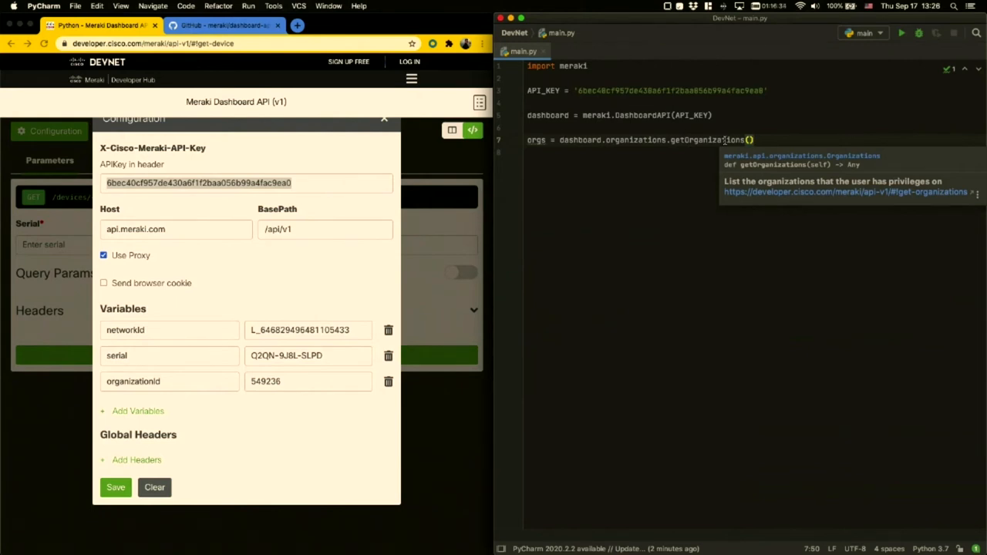
pyautogui.moveTo(772, 191)
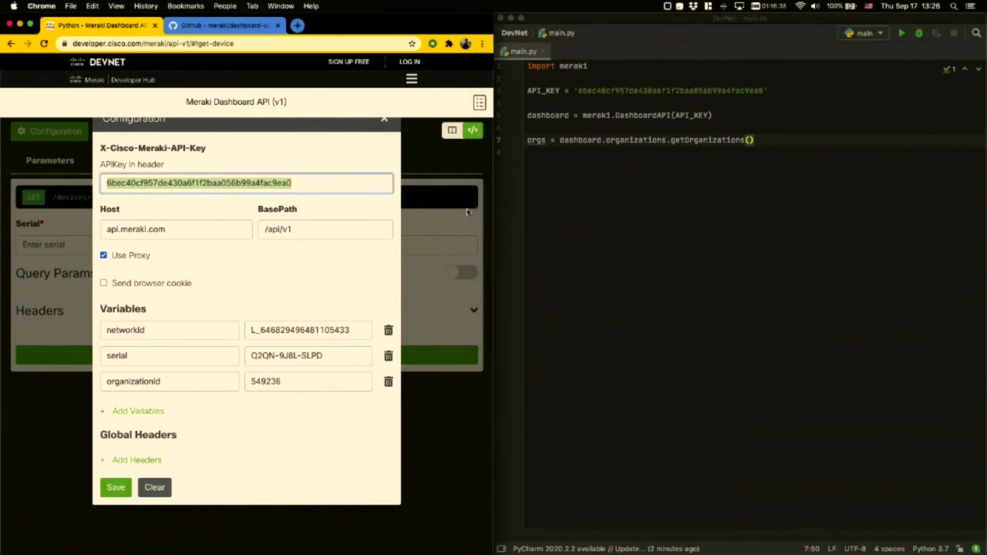
# Execute the script in the Python console and scroll the returned organizations list (DeLab, DevNet Sandbox).
pyautogui.click(384, 117)
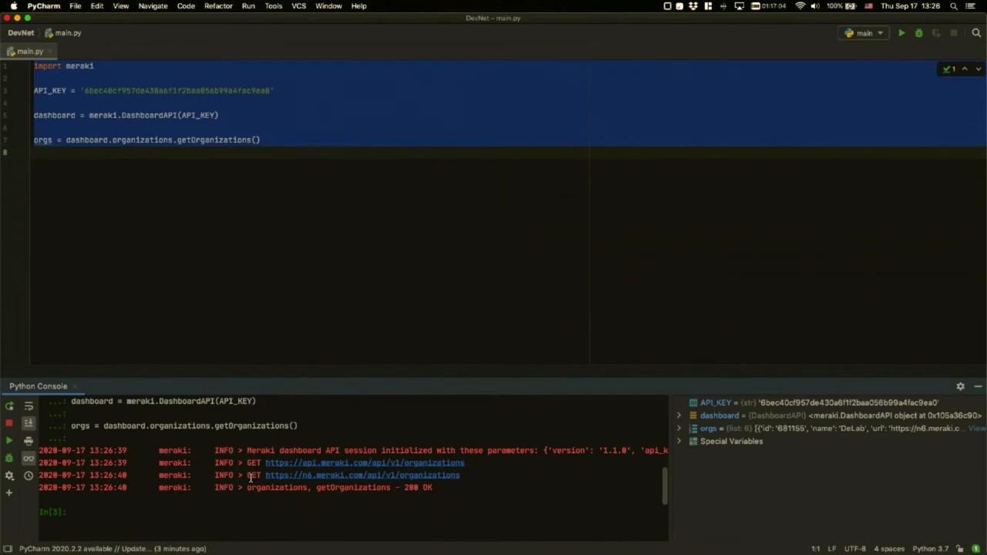
pyautogui.click(23, 34)
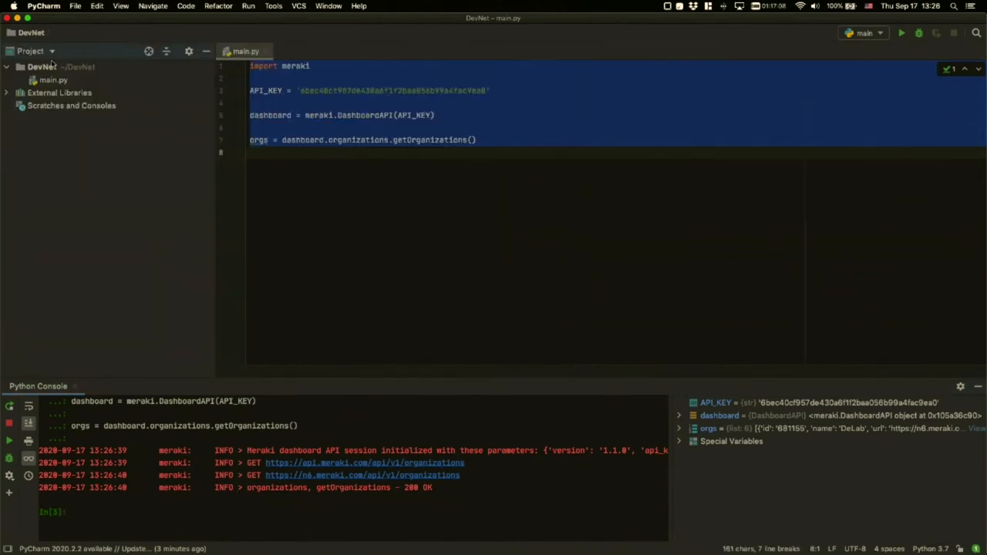
pyautogui.click(43, 66)
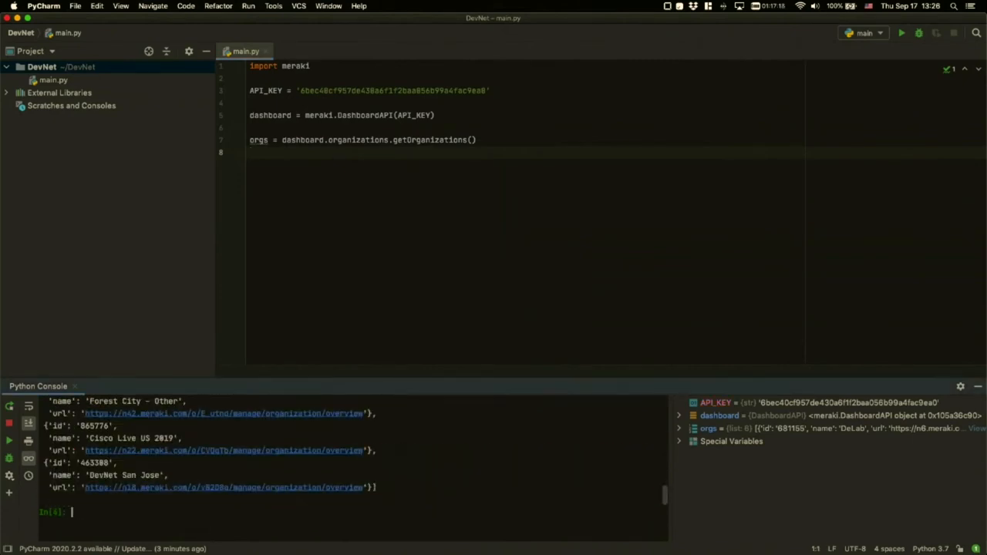
pyautogui.moveTo(188, 475)
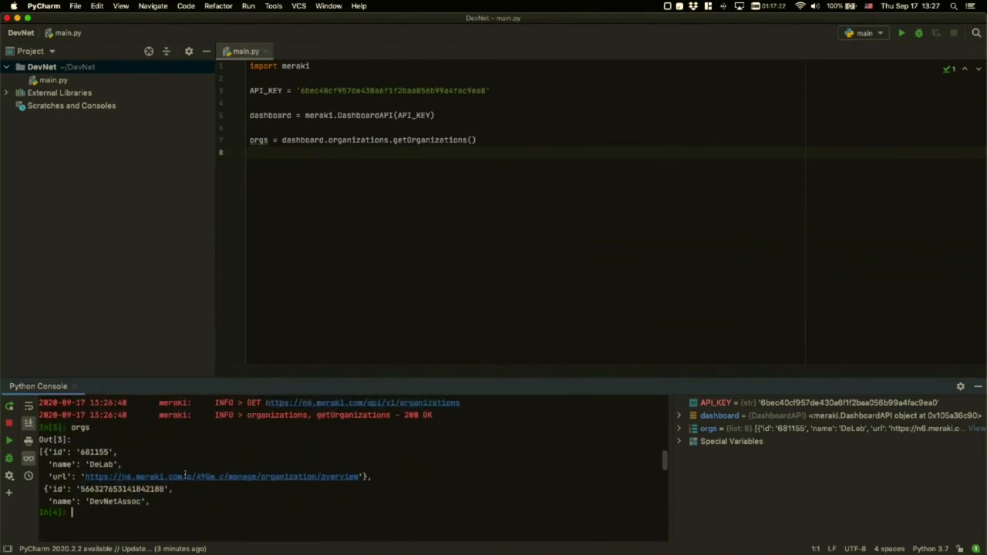
pyautogui.scroll(-3)
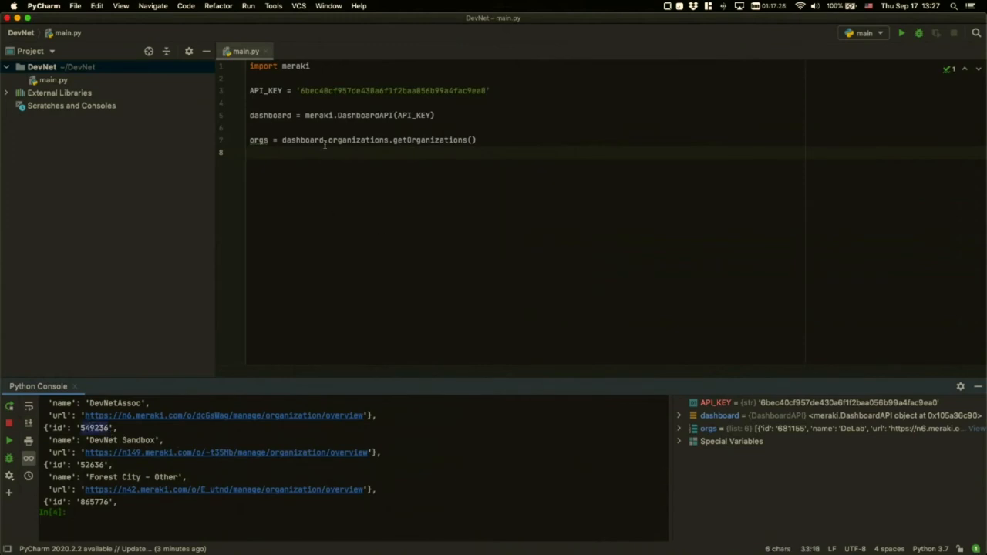
# Define ORG_ID = '549236' and call getOrganizationNetworks(ORG_ID, perPage=3) into networks, running it in the console.
pyautogui.write('ORG_')
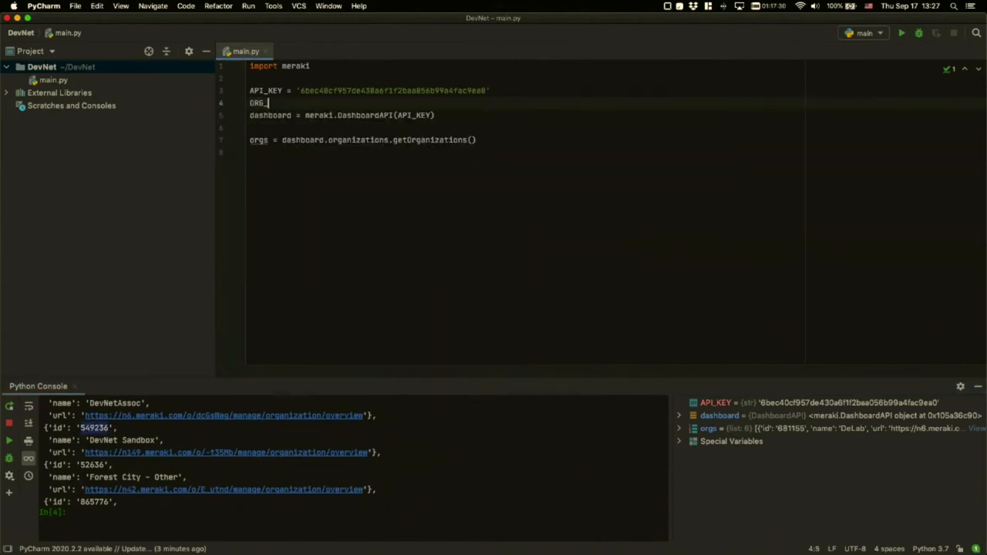
pyautogui.write("= '549236'")
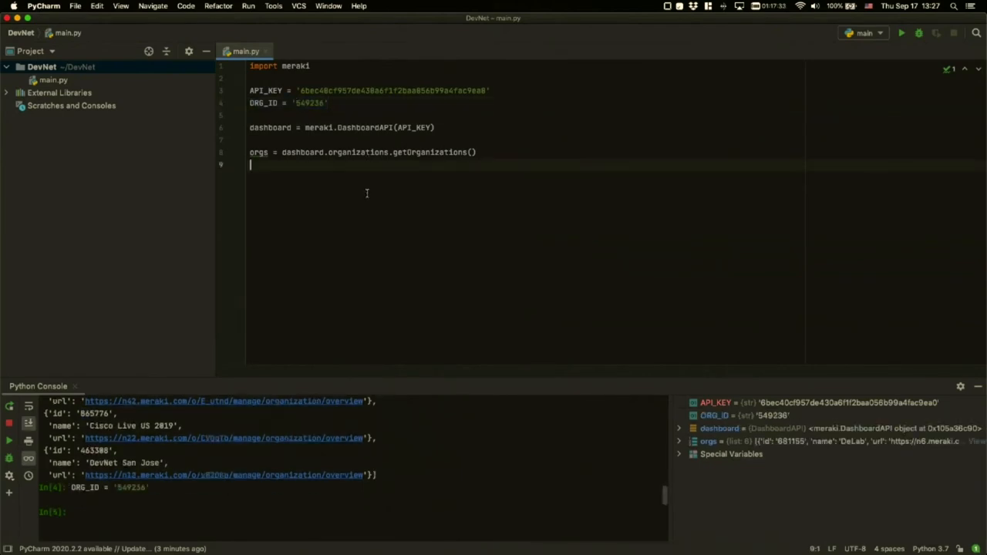
pyautogui.write('networks =')
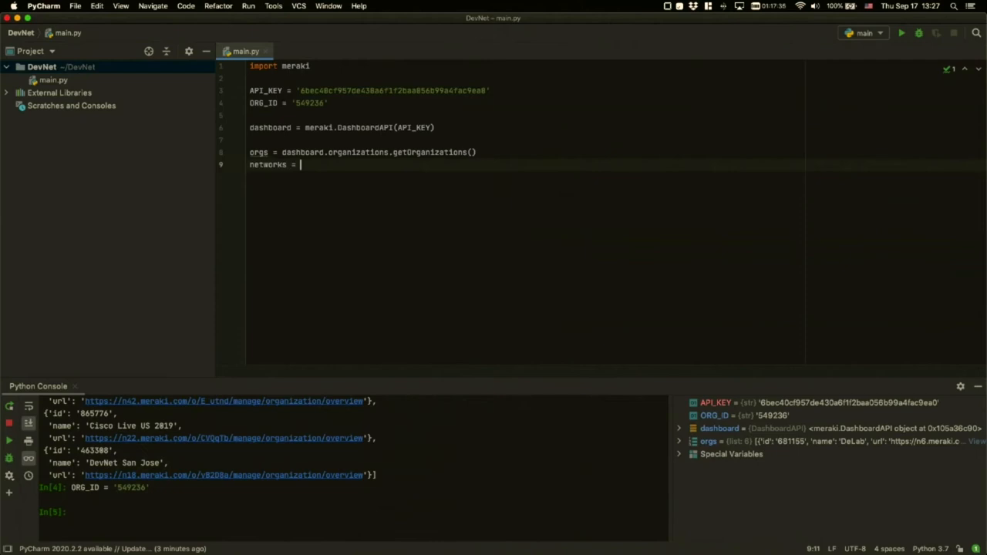
pyautogui.write('dashboard.organizationsget')
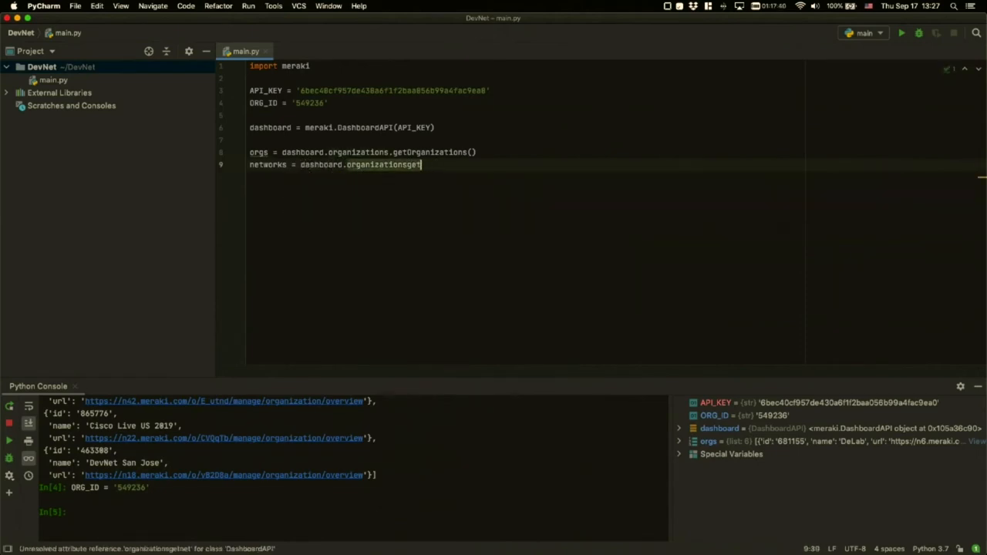
pyautogui.write('.getnetwo')
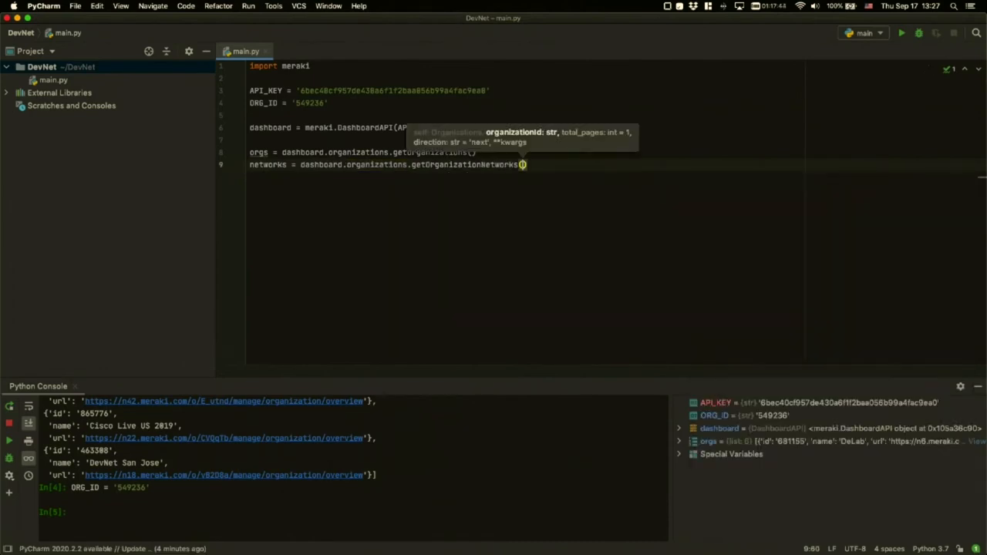
pyautogui.moveTo(484, 163)
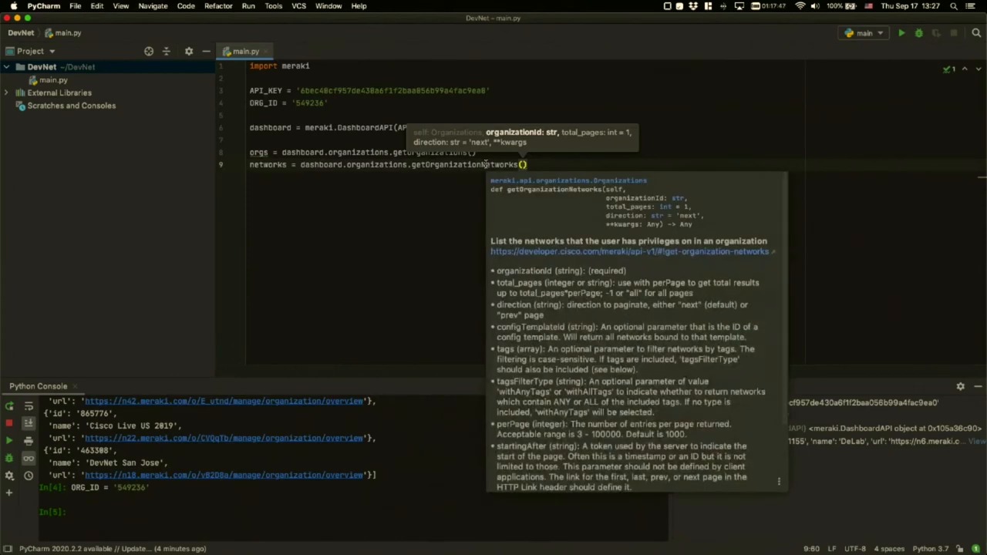
pyautogui.write('ORG_ID, perPage=3')
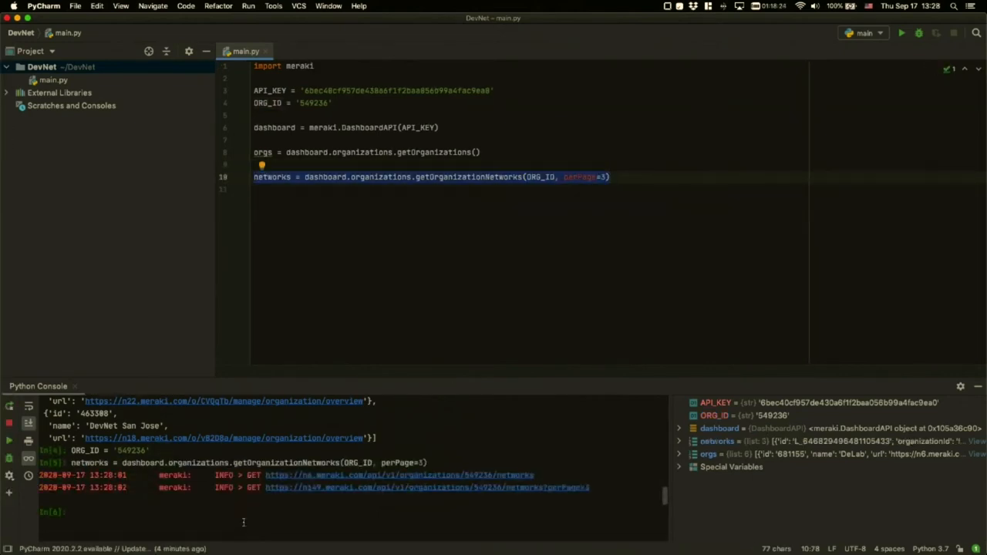
# Check len(networks) and print networks, then add total_pages=2 to the call and re-run.
pyautogui.write('networ')
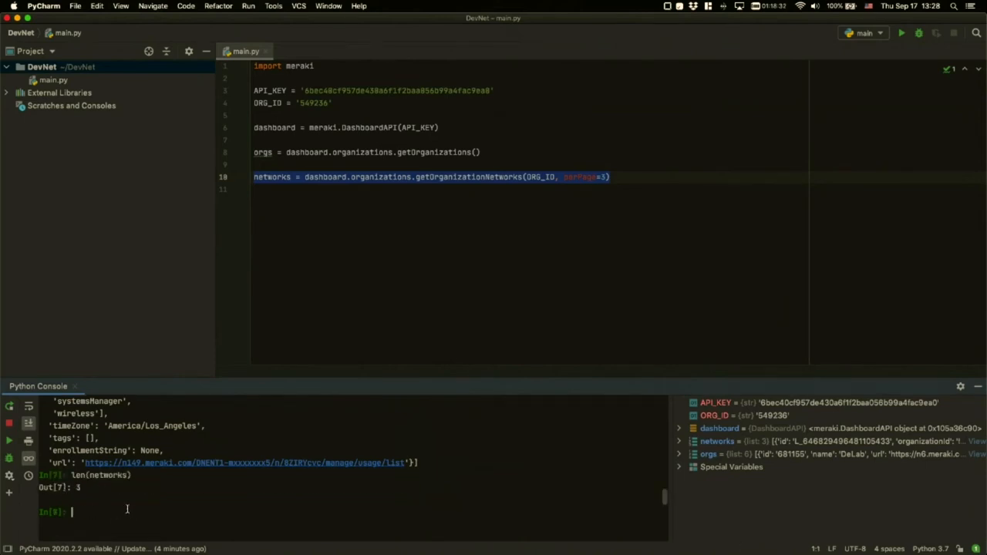
pyautogui.write('netw')
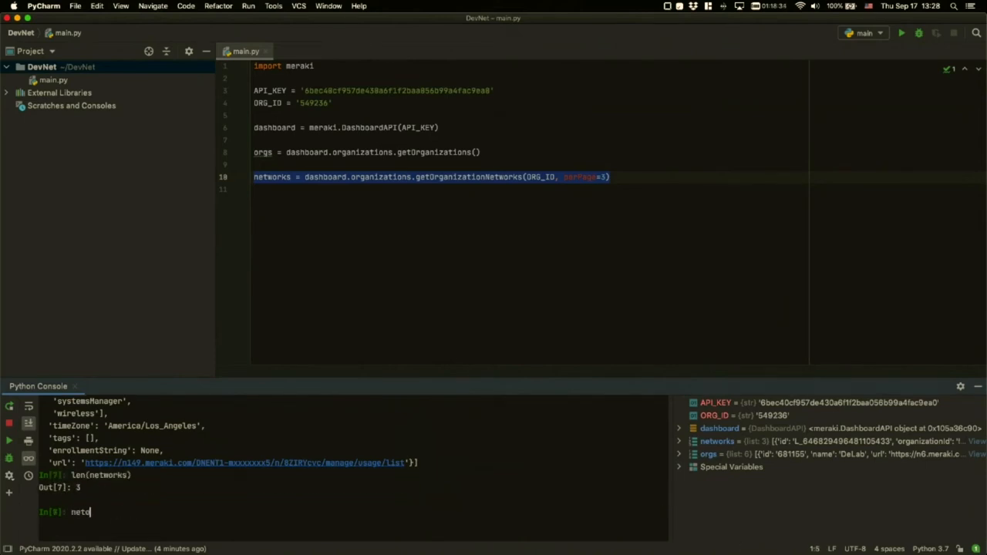
pyautogui.press('enter')
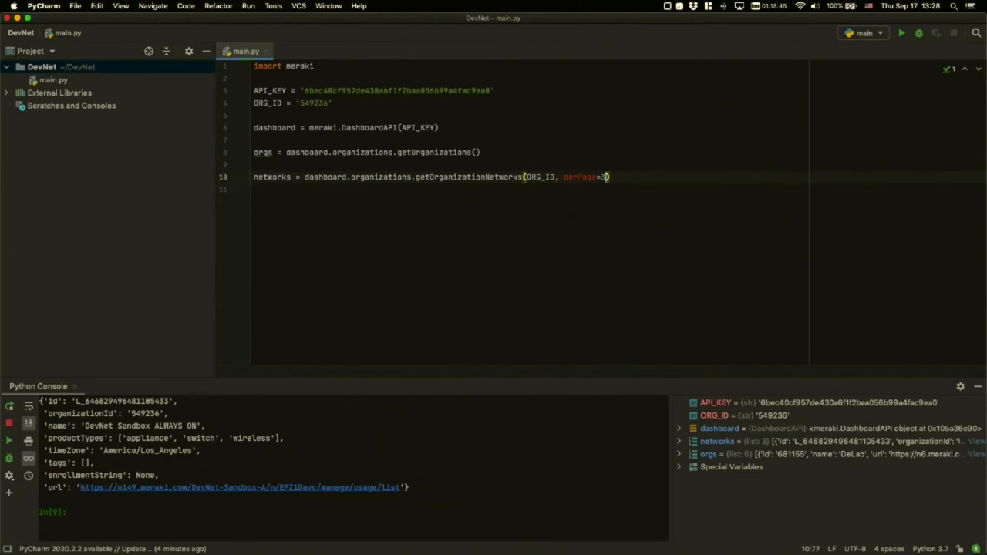
pyautogui.write(', total_pages=2')
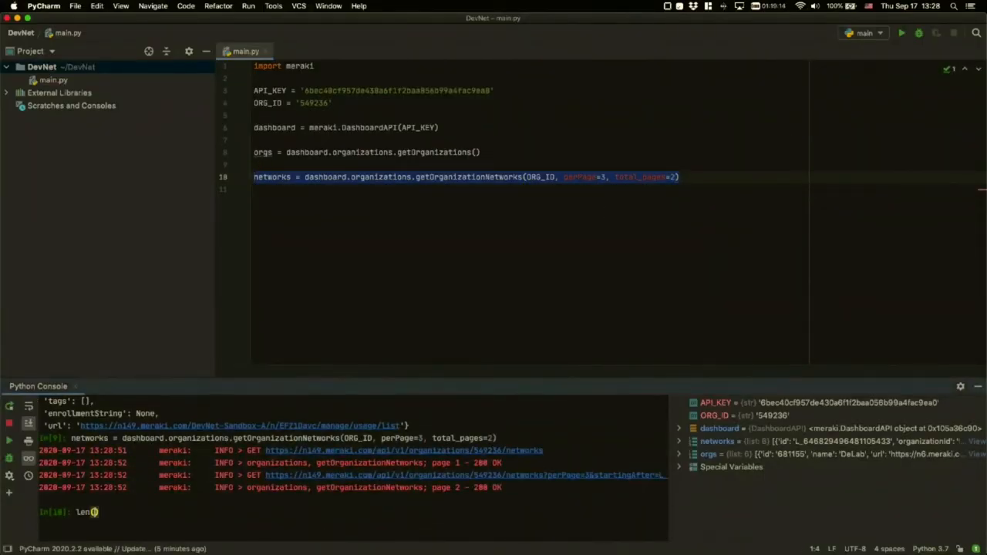
# Count the six networks, set total_pages='all', re-run and check len(networks) again.
pyautogui.write('networks')
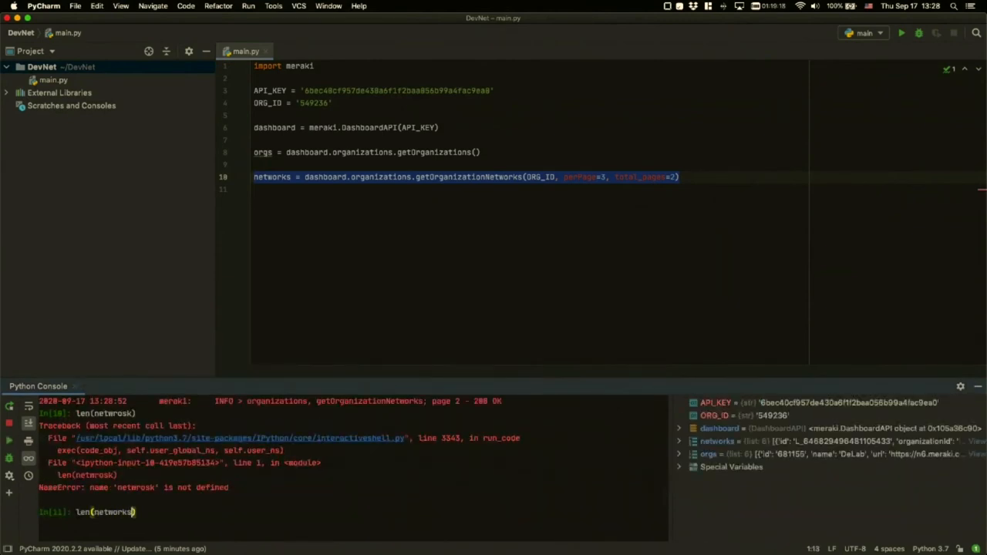
pyautogui.press('Enter')
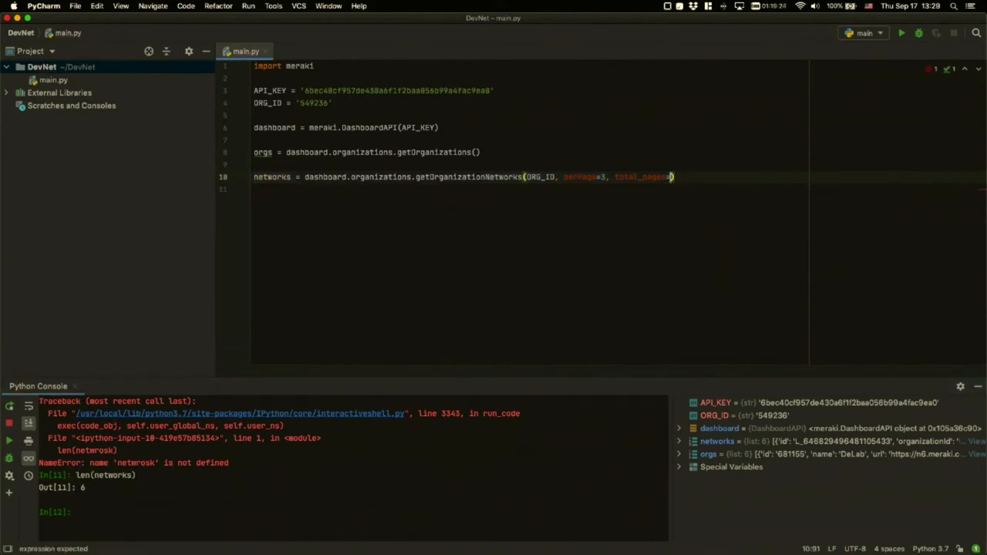
pyautogui.write("all'")
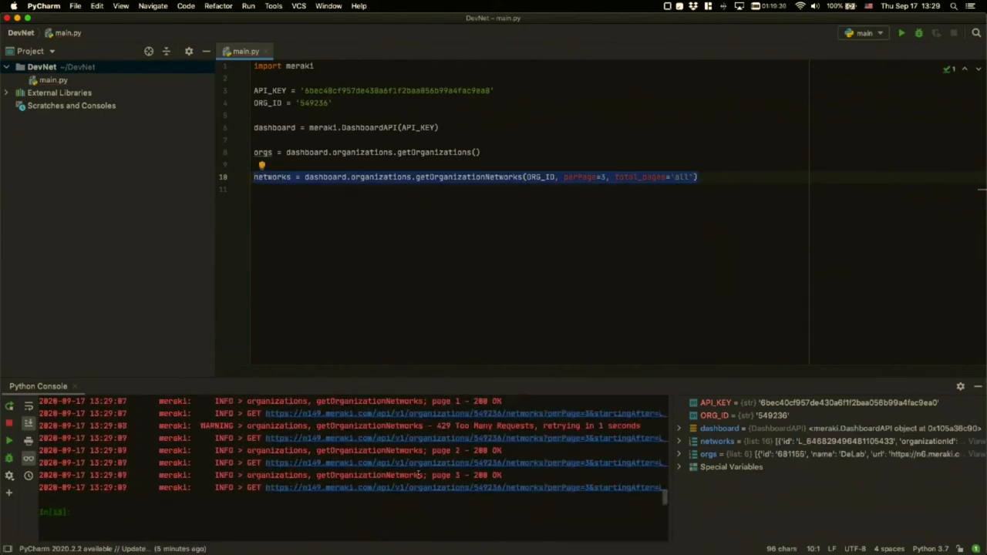
pyautogui.write('len(networks)')
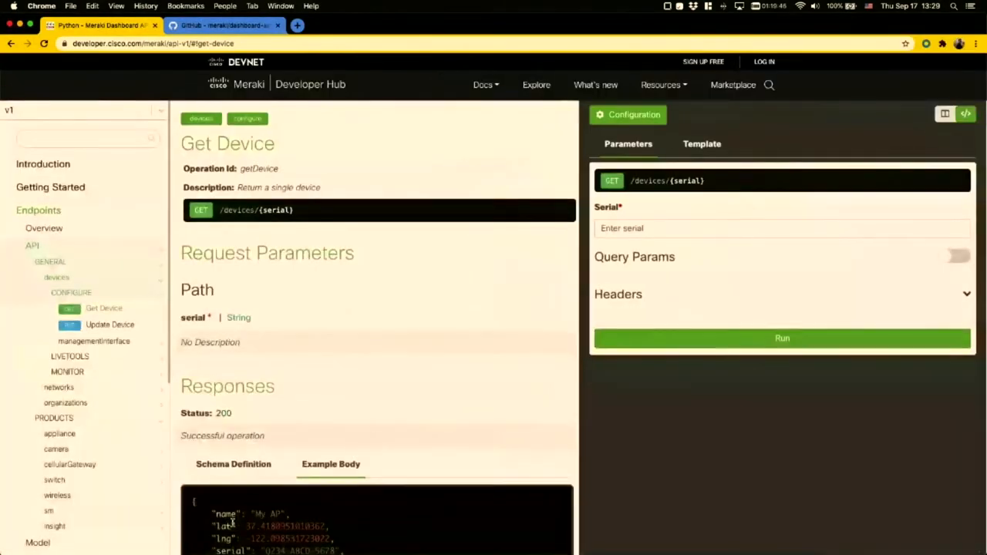
pyautogui.moveTo(388, 401)
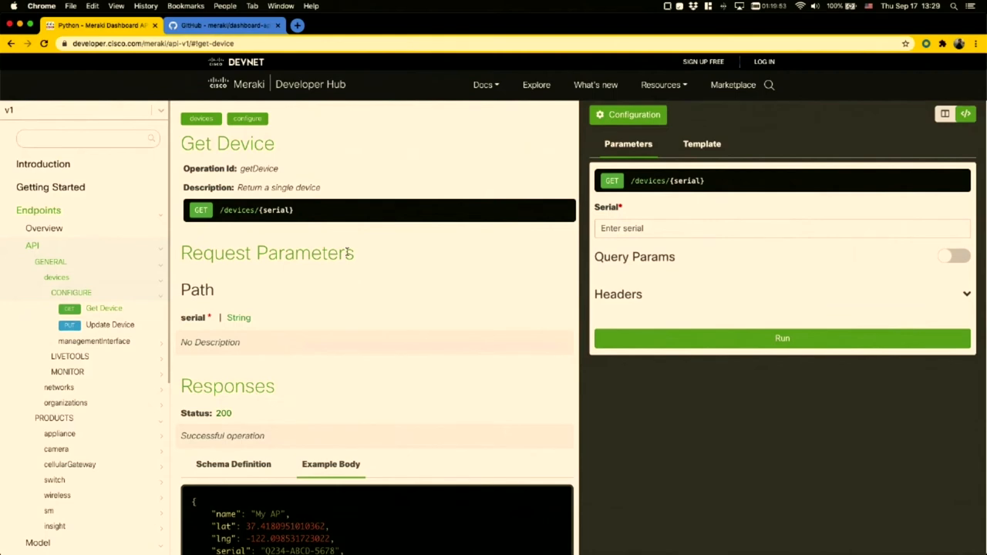
# Switch to the meraki/dashboard-api-python GitHub README and scroll its Setup section.
pyautogui.click(223, 25)
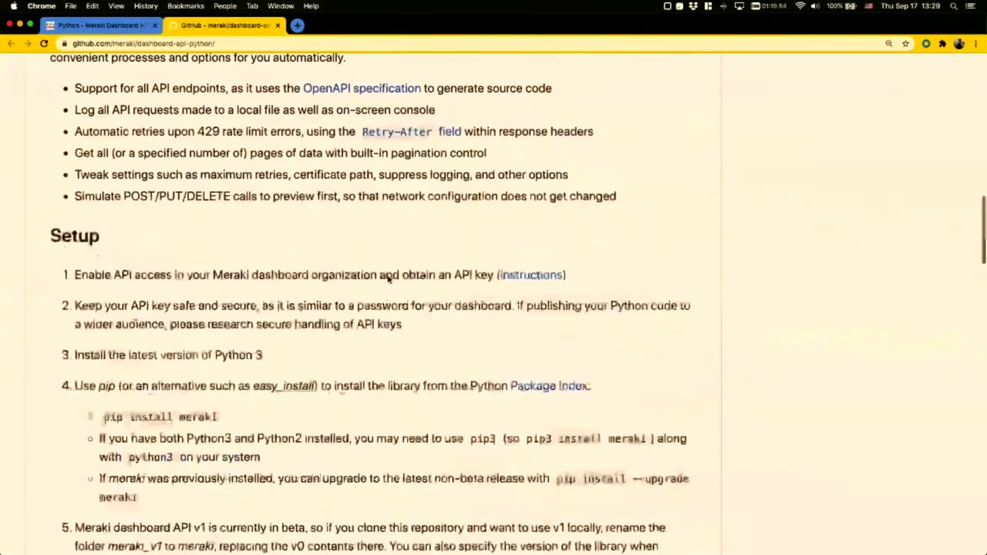
pyautogui.scroll(3)
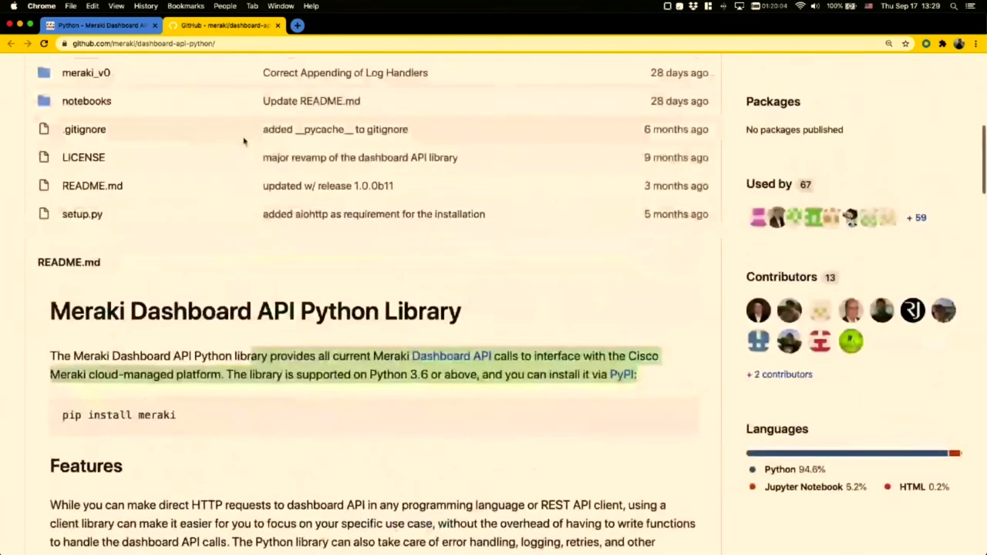
# Browse into the generator folder, view generate_library.py, and show the tab's recent history.
pyautogui.click(83, 84)
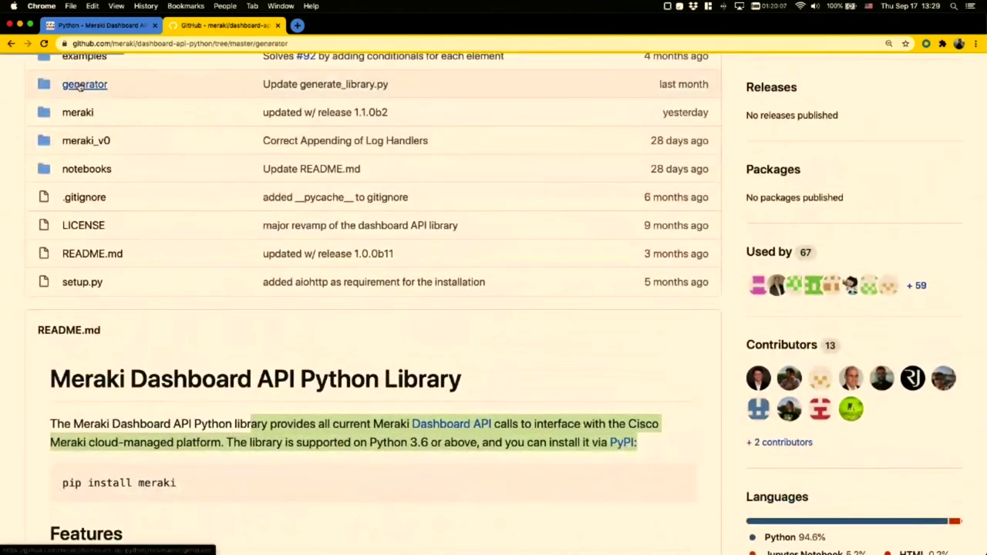
pyautogui.click(83, 84)
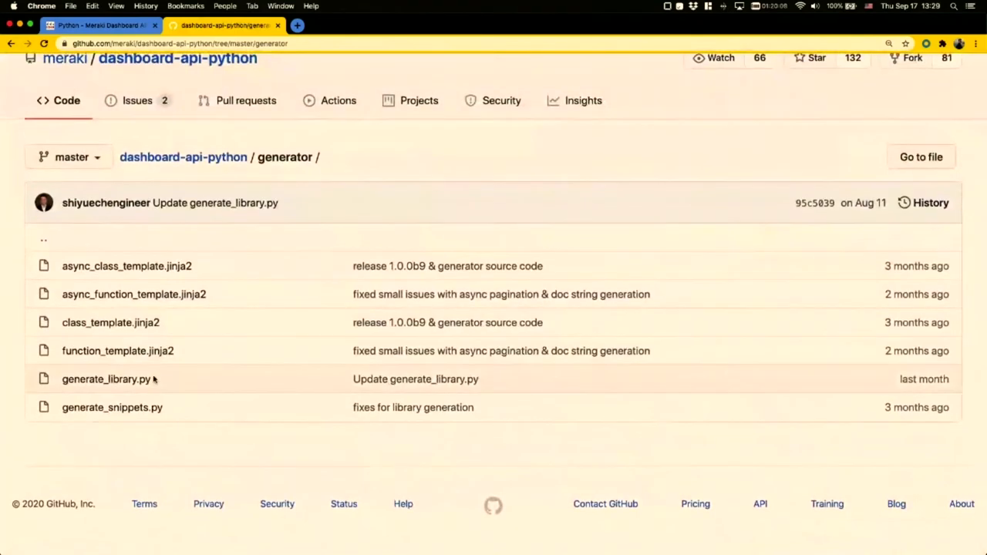
pyautogui.click(105, 379)
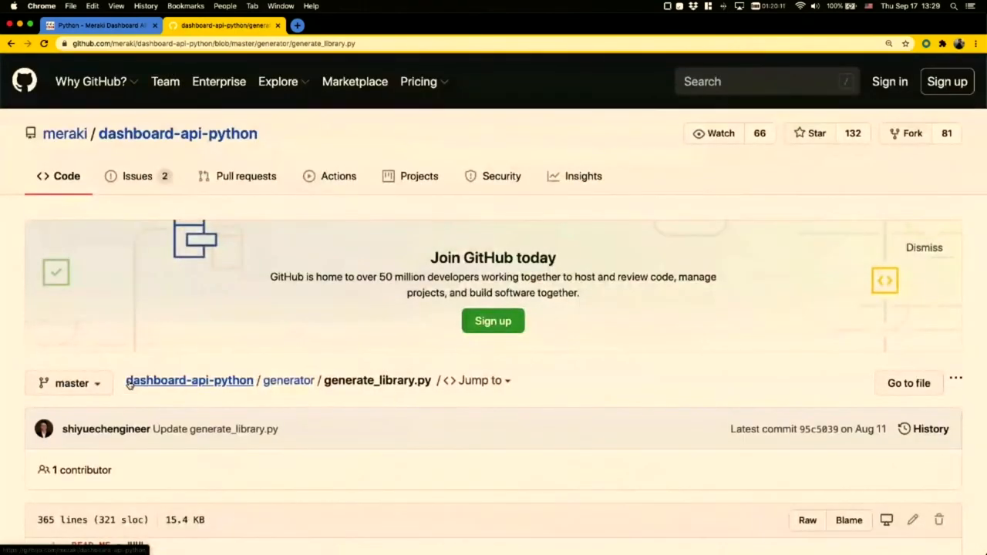
pyautogui.scroll(-3)
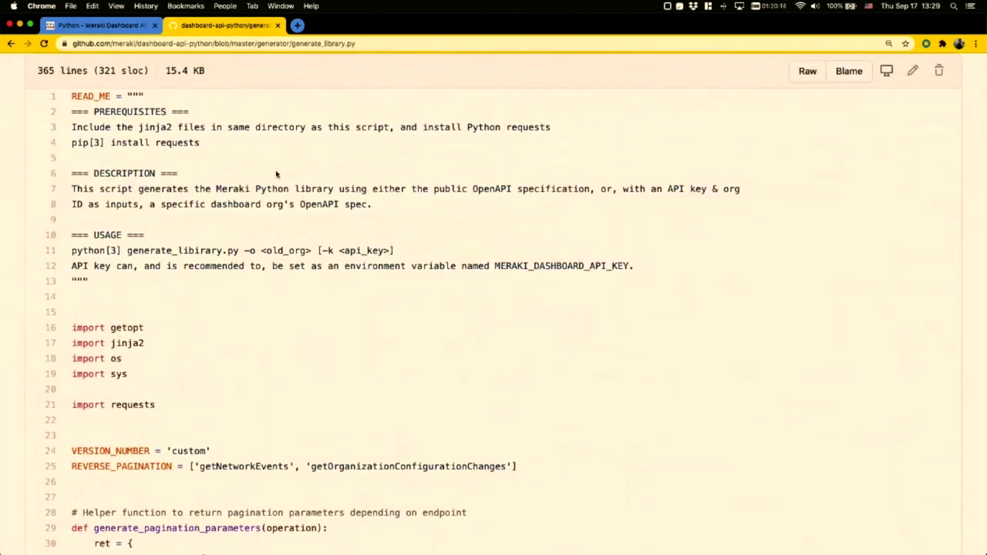
pyautogui.moveTo(379, 210)
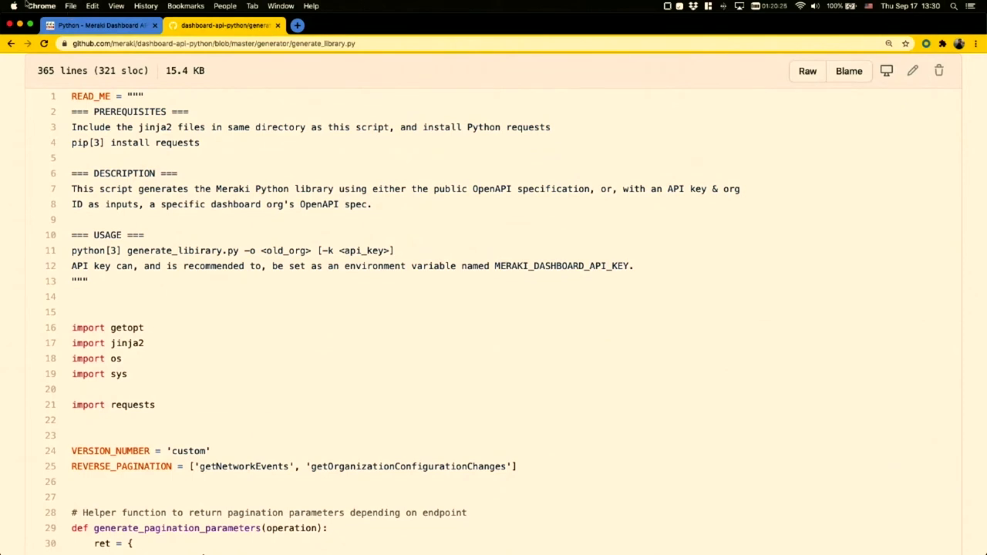
pyautogui.click(12, 40)
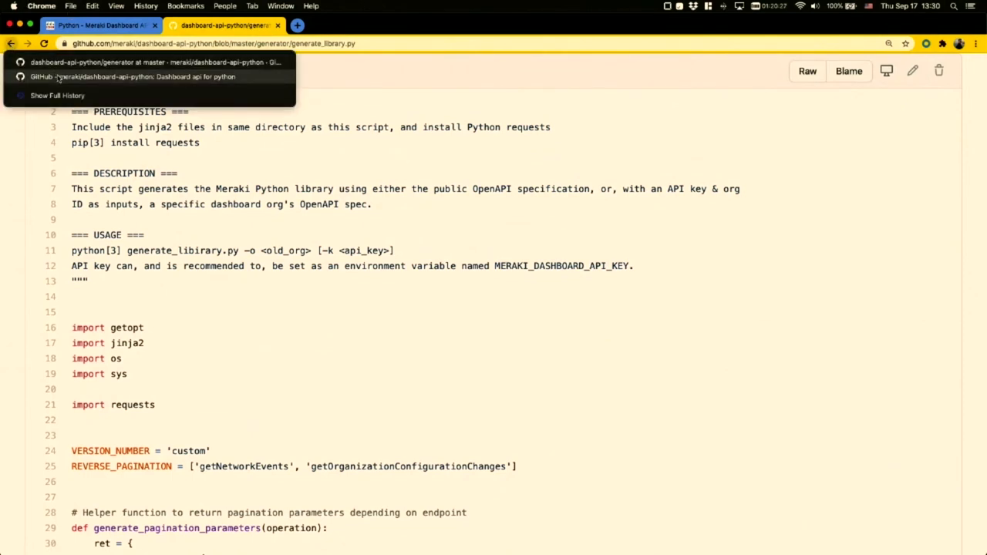